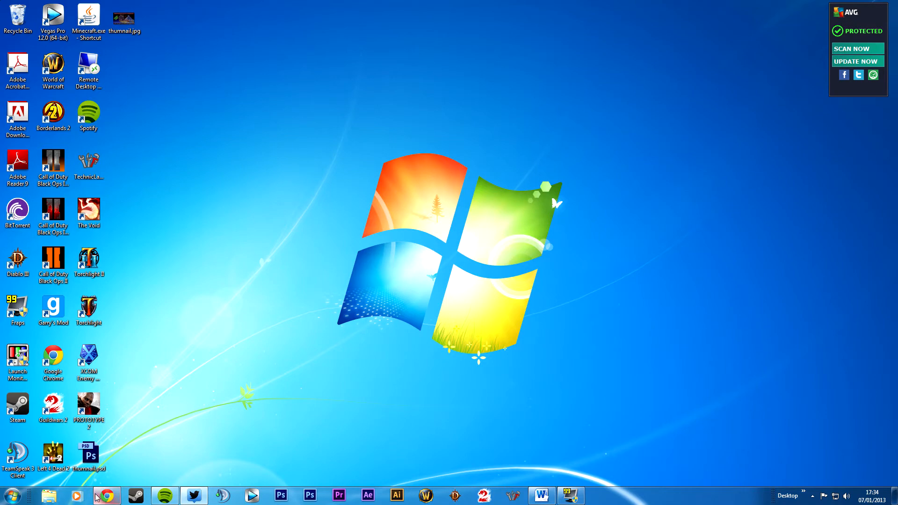
# Step: Bring up Chrome and scroll the Ars Magica thread to its Installation Instructions
pyautogui.click(106, 494)
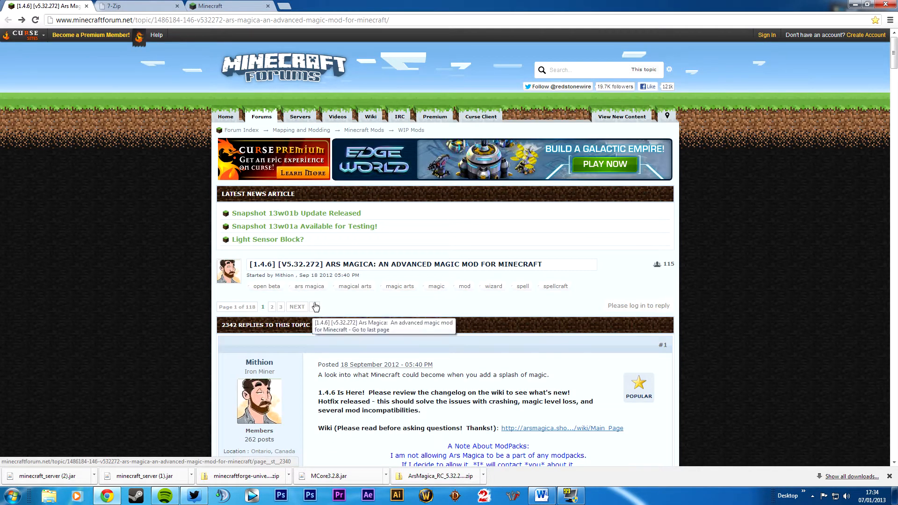
pyautogui.scroll(-3)
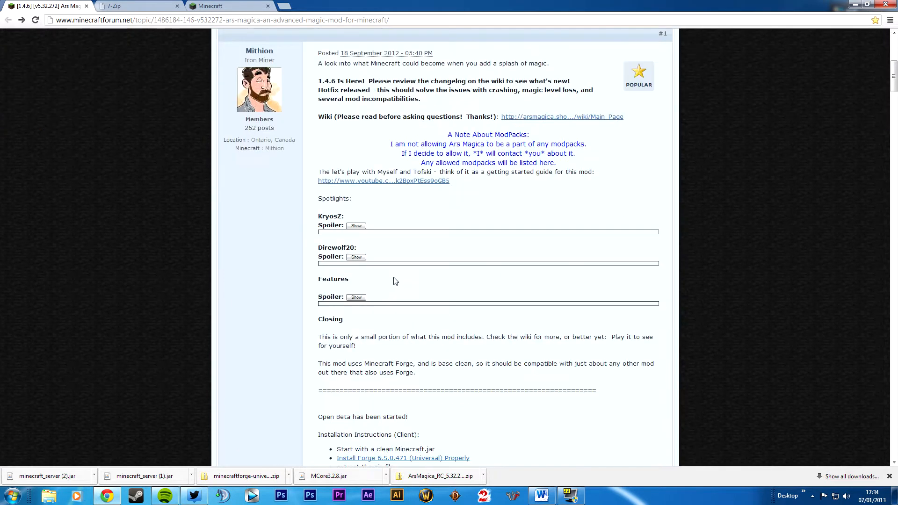
pyautogui.scroll(-3)
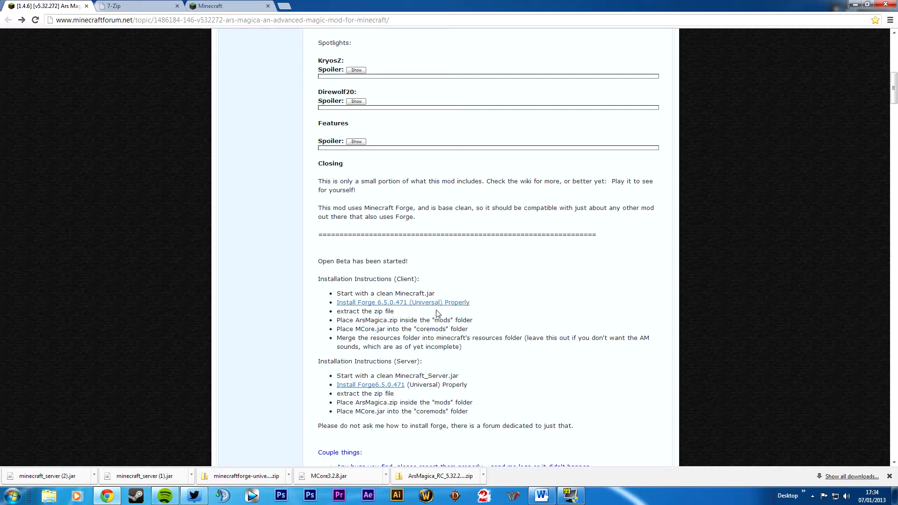
pyautogui.moveTo(402, 301)
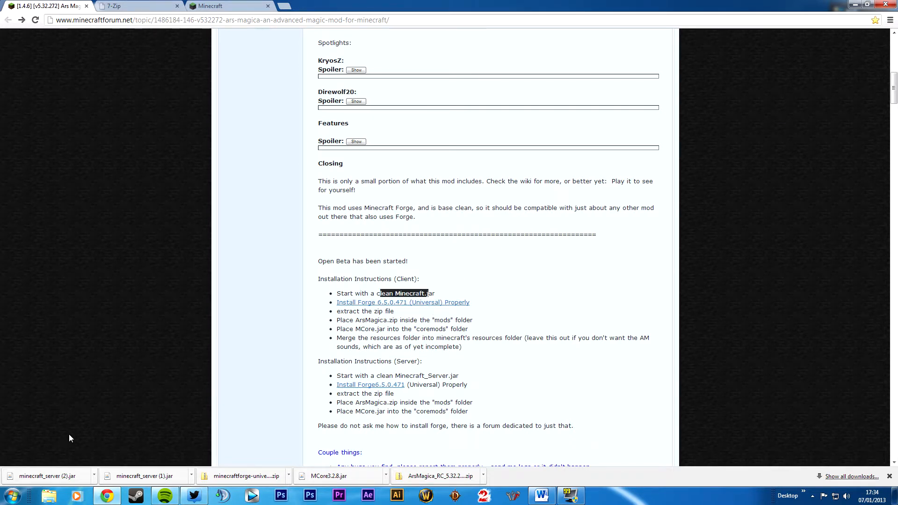
# Step: Open .minecraft in AppData\Roaming, delete all 15 items, and minimize Explorer
pyautogui.click(8, 495)
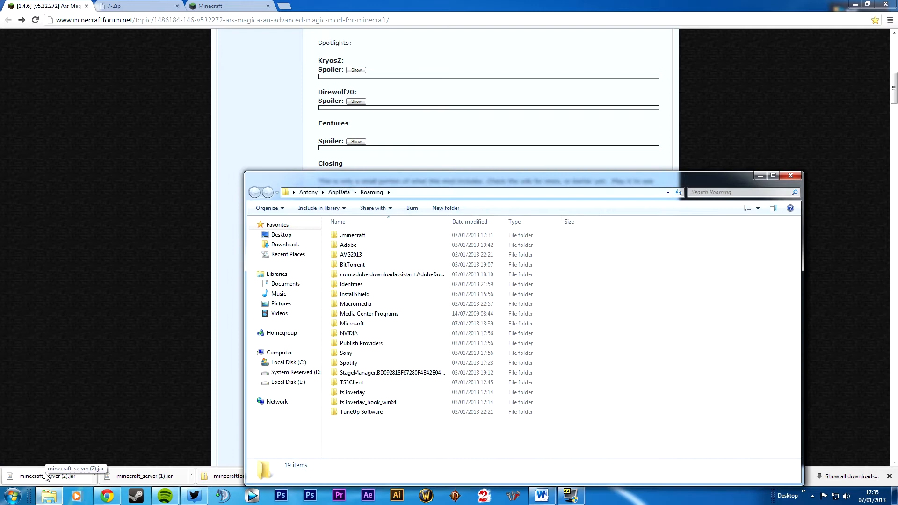
pyautogui.doubleClick(353, 234)
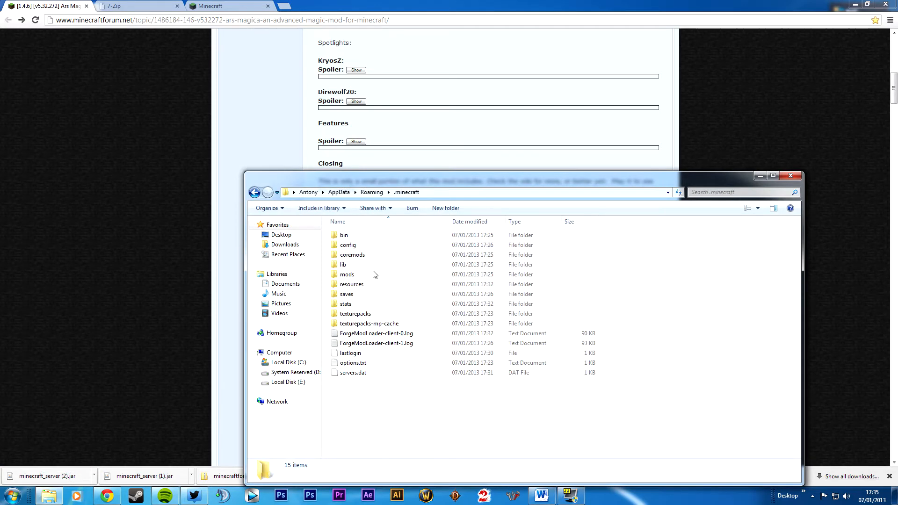
pyautogui.press('Delete')
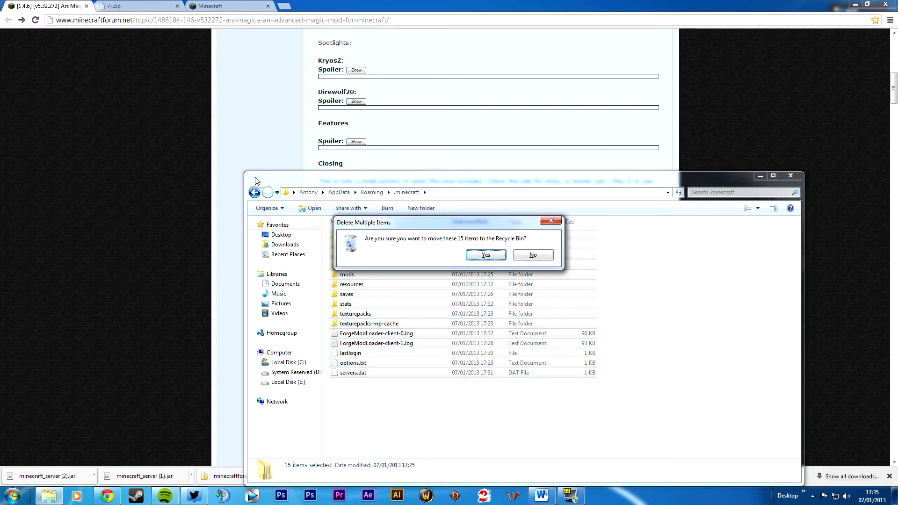
pyautogui.click(485, 255)
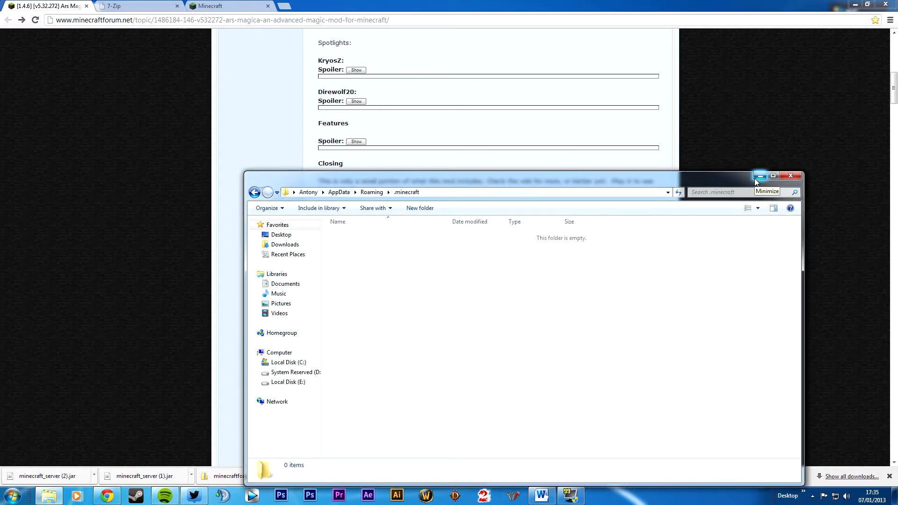
pyautogui.click(761, 176)
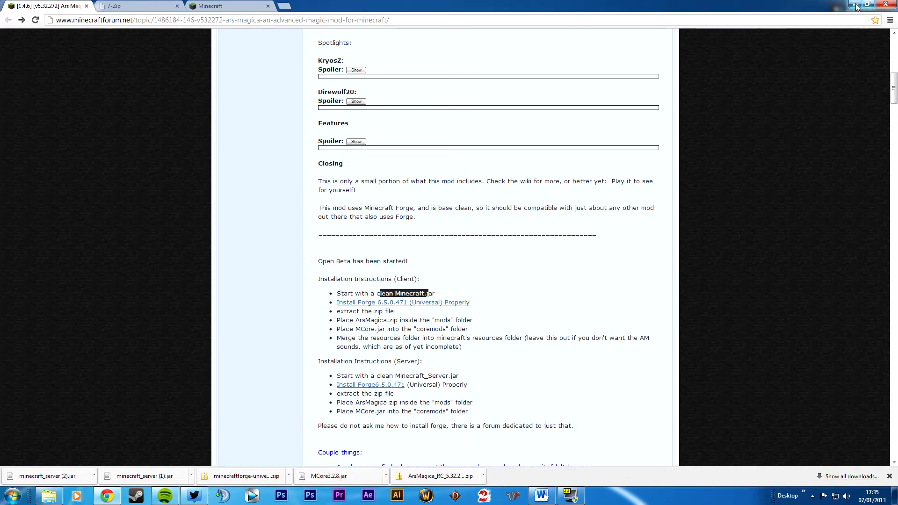
# Step: Log in to the Minecraft Launcher as Lord_kimpton with the account password
pyautogui.click(866, 5)
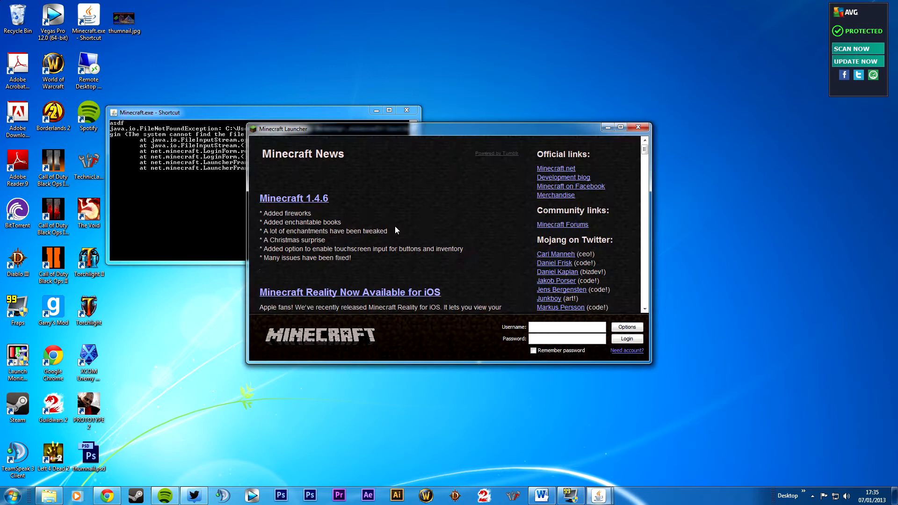
pyautogui.write('LO')
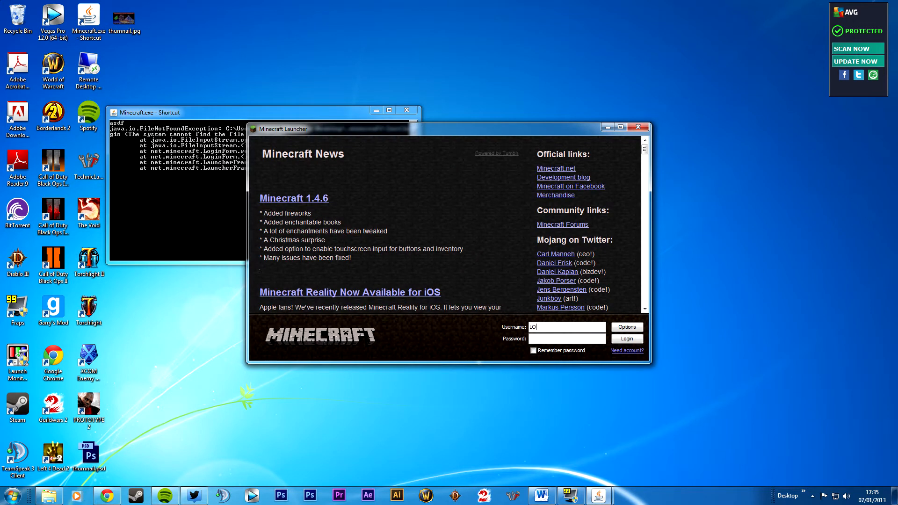
pyautogui.write('Lord_kimpton')
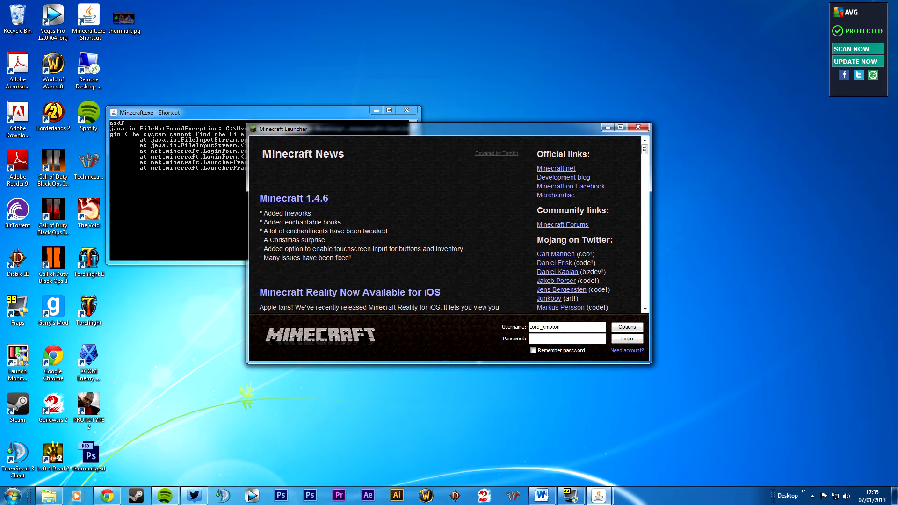
pyautogui.write('•')
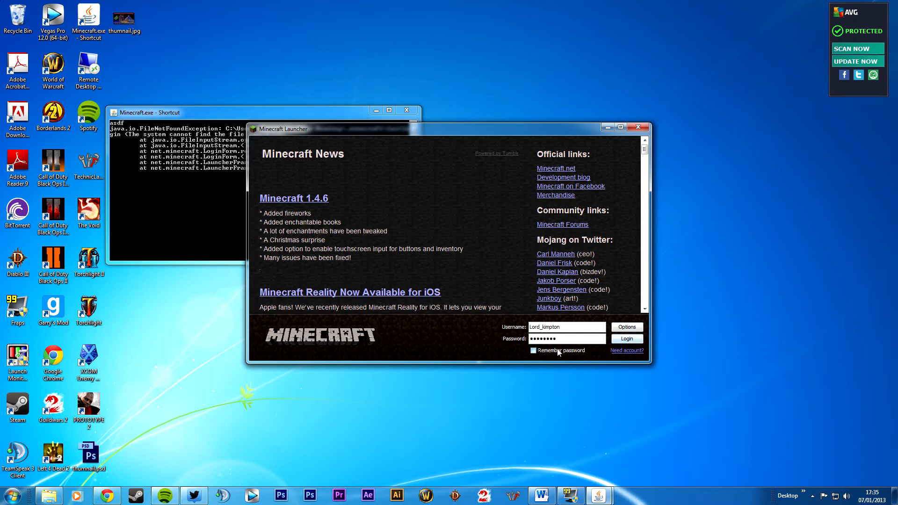
pyautogui.click(627, 338)
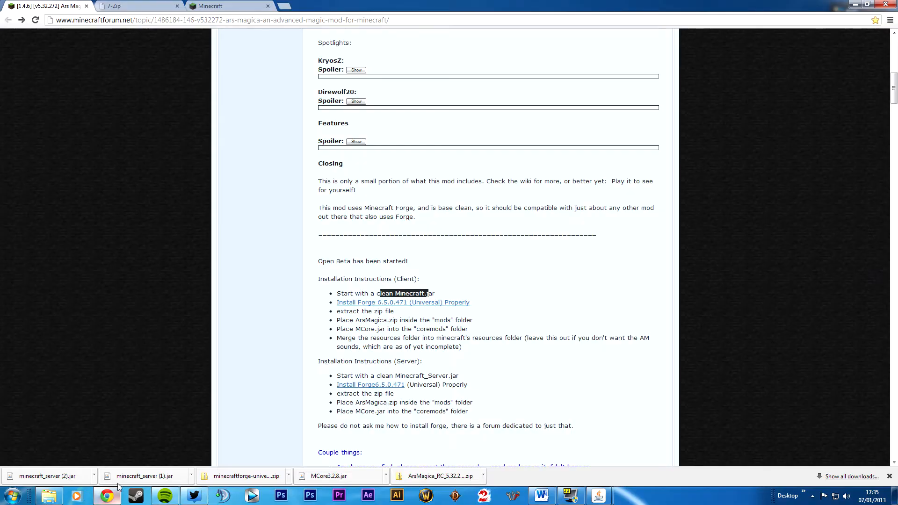
pyautogui.click(137, 6)
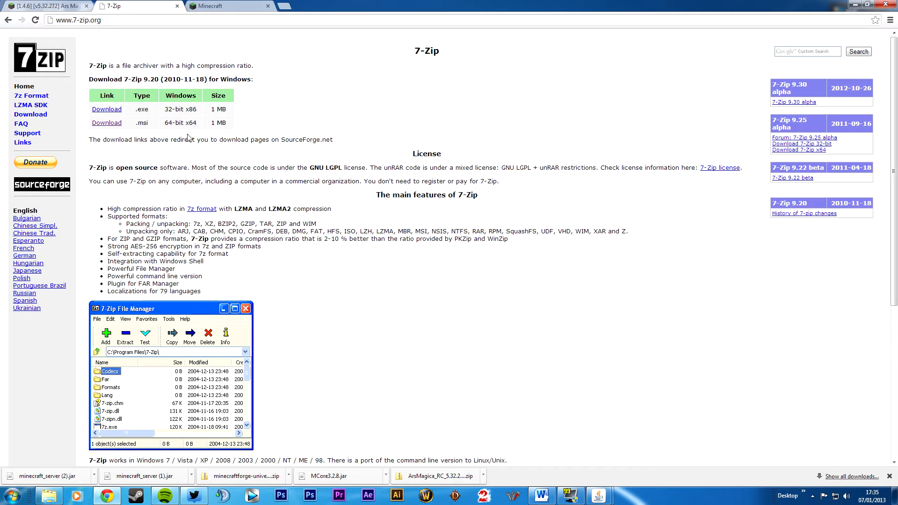
pyautogui.moveTo(164, 113)
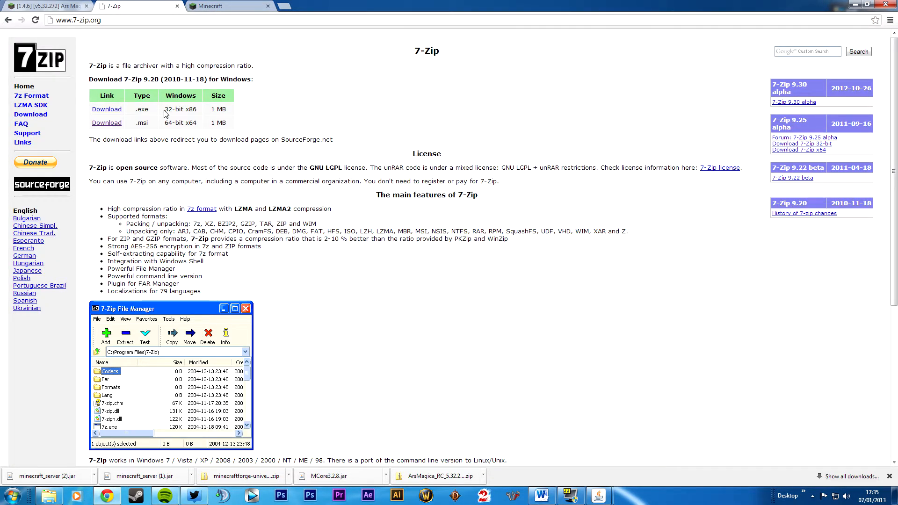
pyautogui.doubleClick(170, 122)
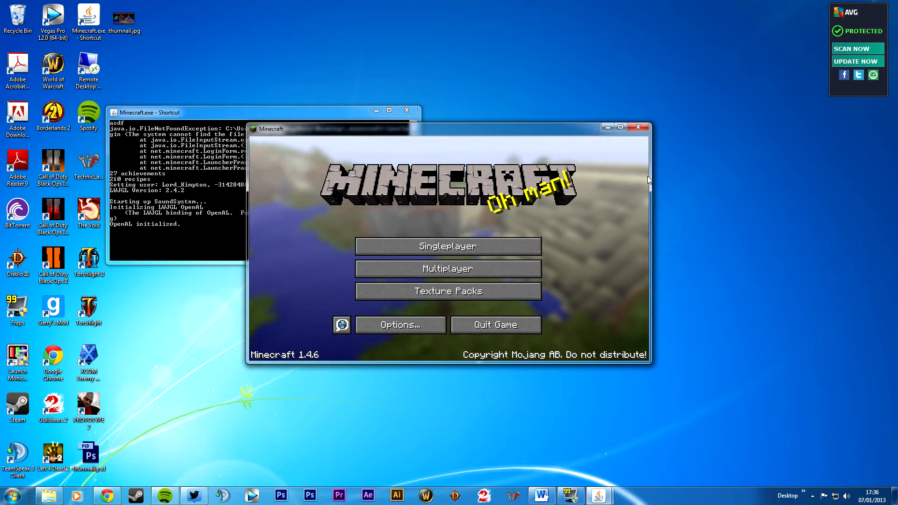
pyautogui.click(495, 324)
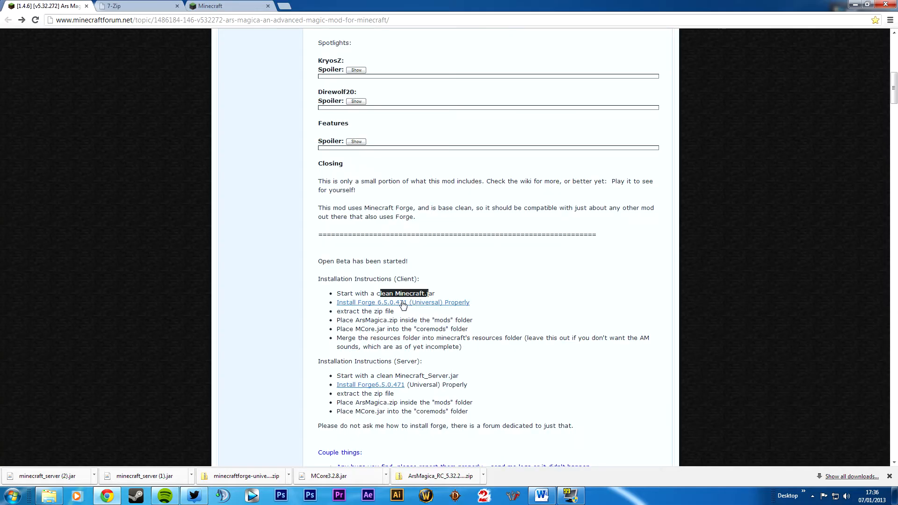
# Step: Open the Install Forge 6.5.0.471 link in a new tab and switch to it
pyautogui.rightClick(403, 303)
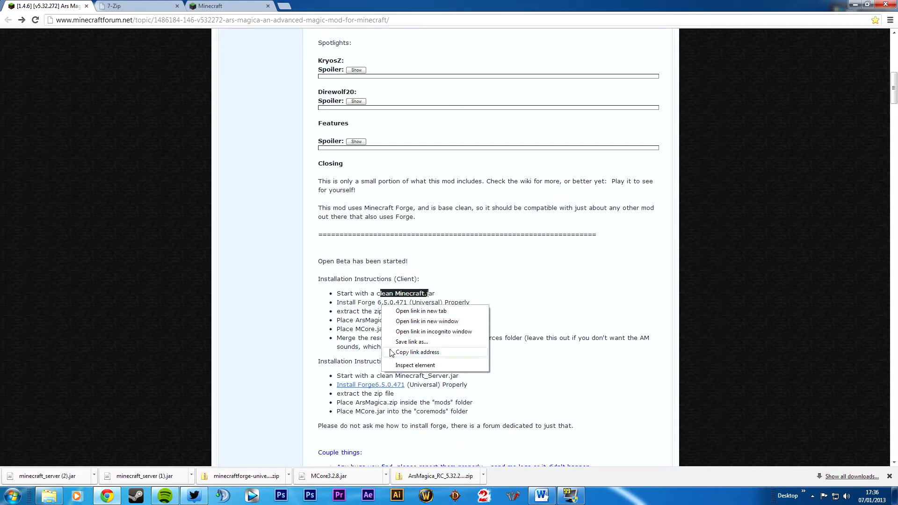
pyautogui.moveTo(413, 314)
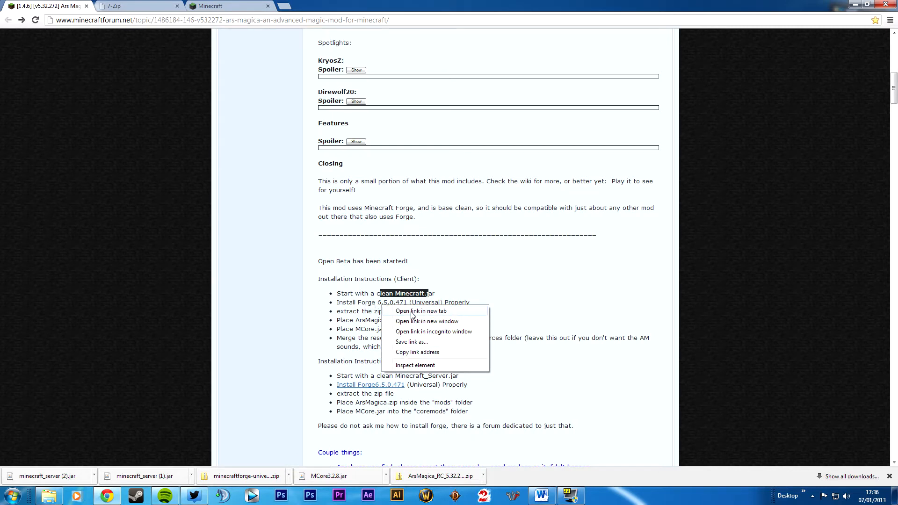
pyautogui.click(421, 311)
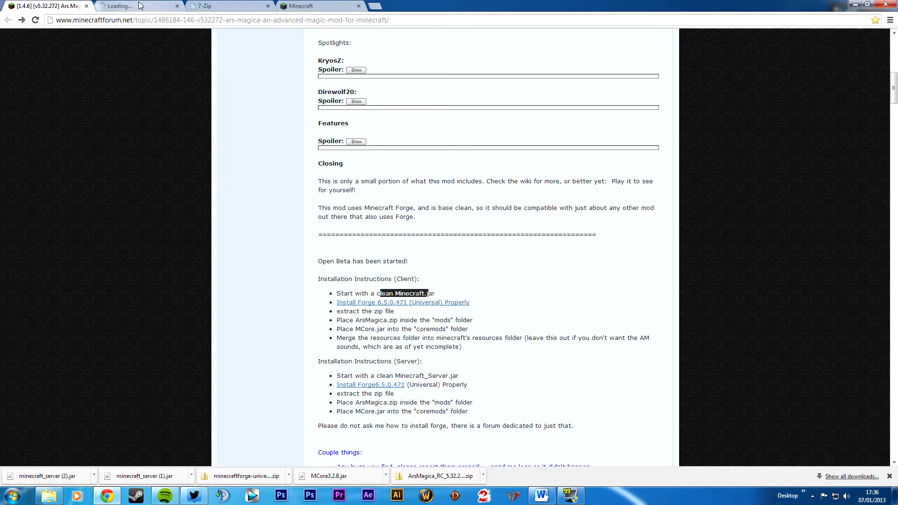
pyautogui.click(402, 302)
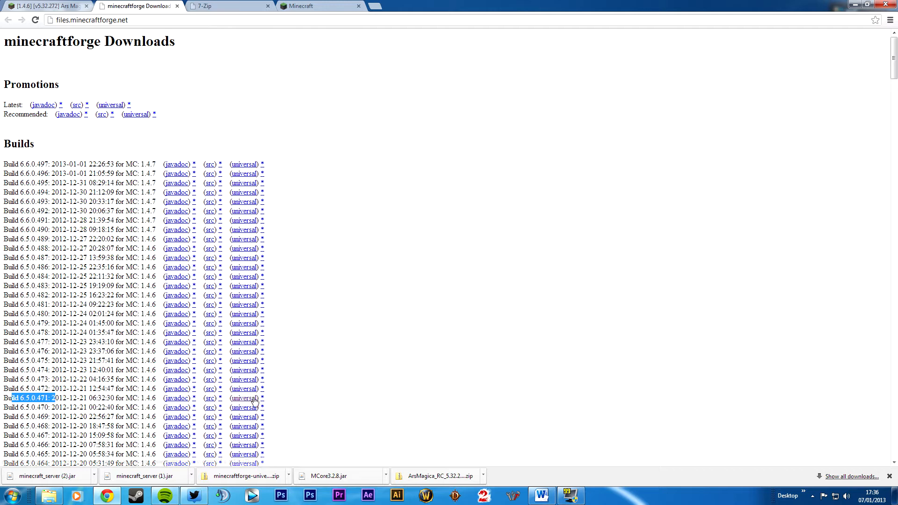
# Step: Download universal Forge build 6.5.0.471 through adf.ly, then return to the forum tab
pyautogui.click(243, 397)
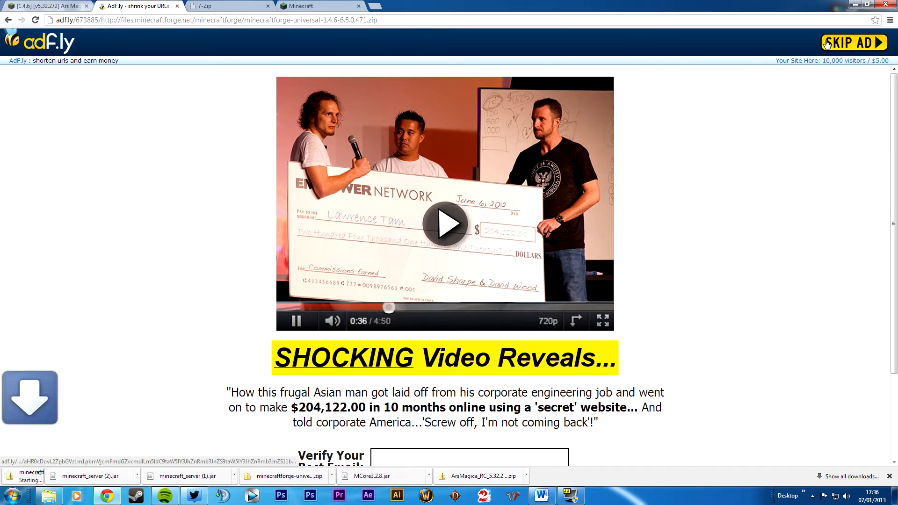
pyautogui.click(854, 42)
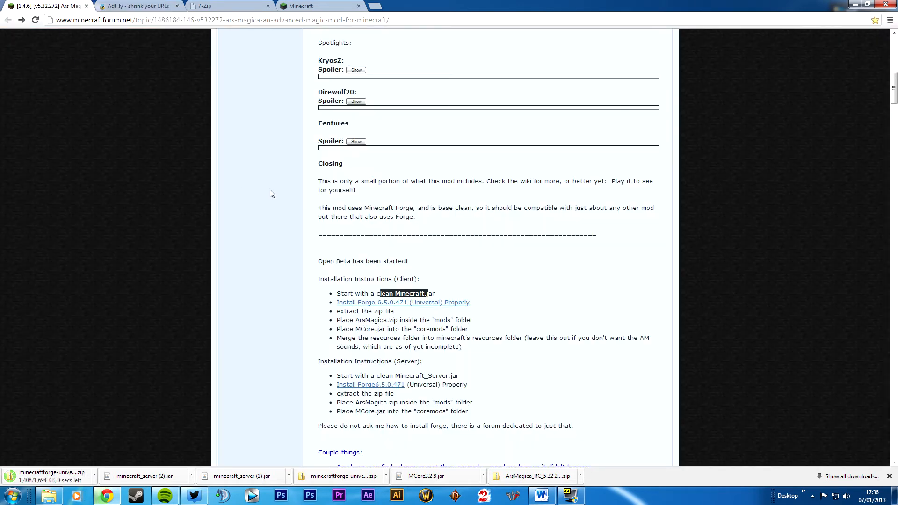
pyautogui.click(229, 6)
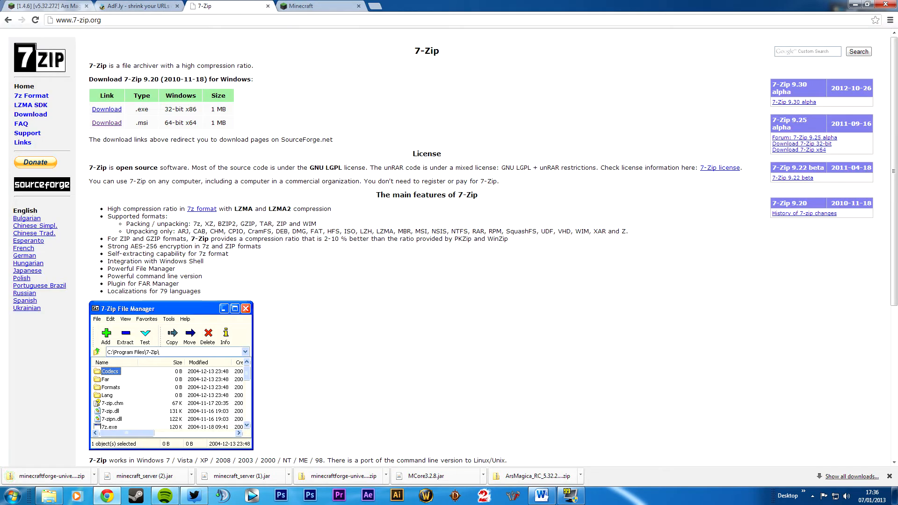
pyautogui.click(318, 6)
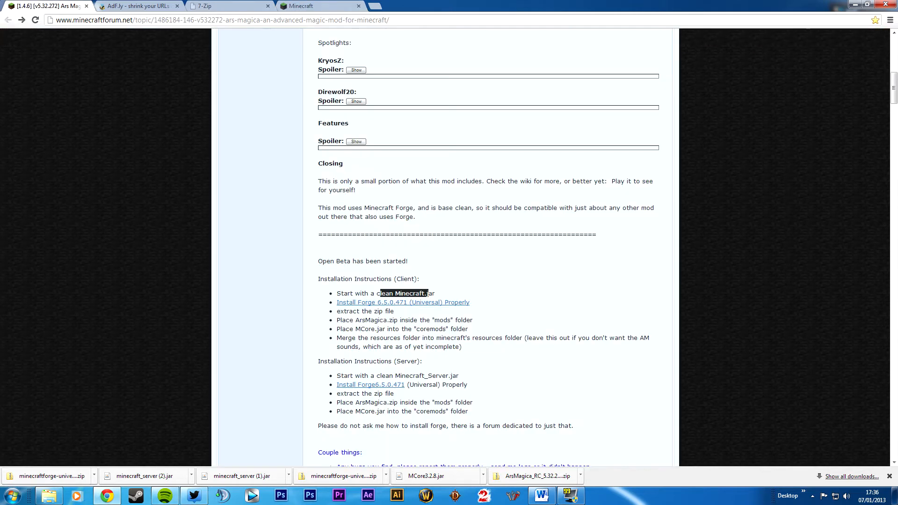
# Step: Download ArsMagica_RC_5.32.272.zip from Dropbox and return to the forum thread
pyautogui.doubleClick(370, 319)
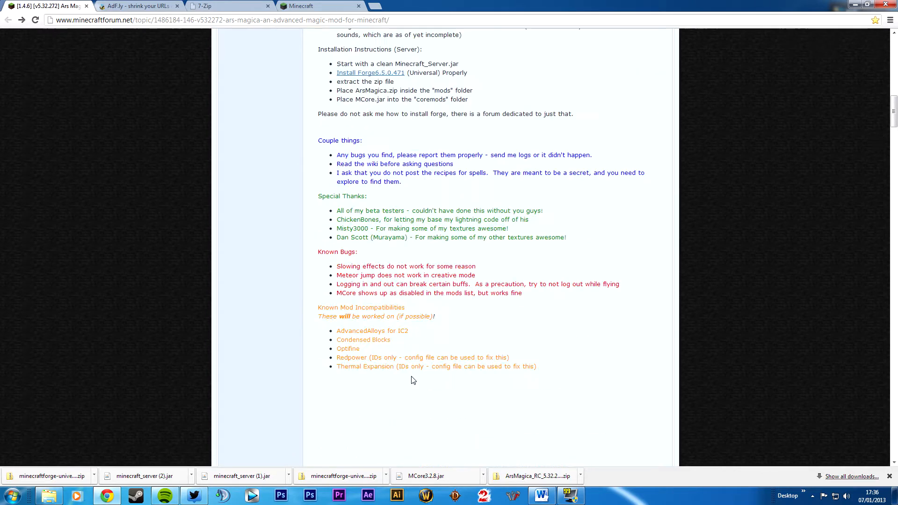
pyautogui.scroll(-3)
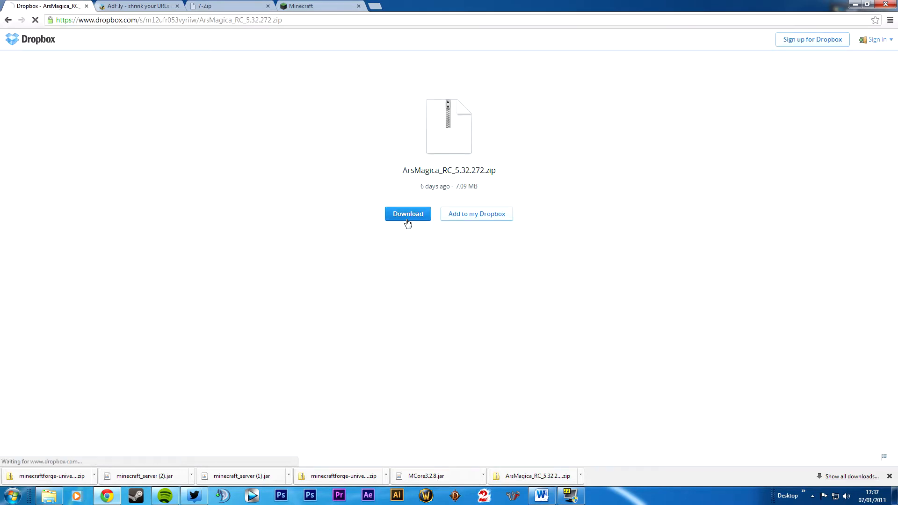
pyautogui.click(407, 214)
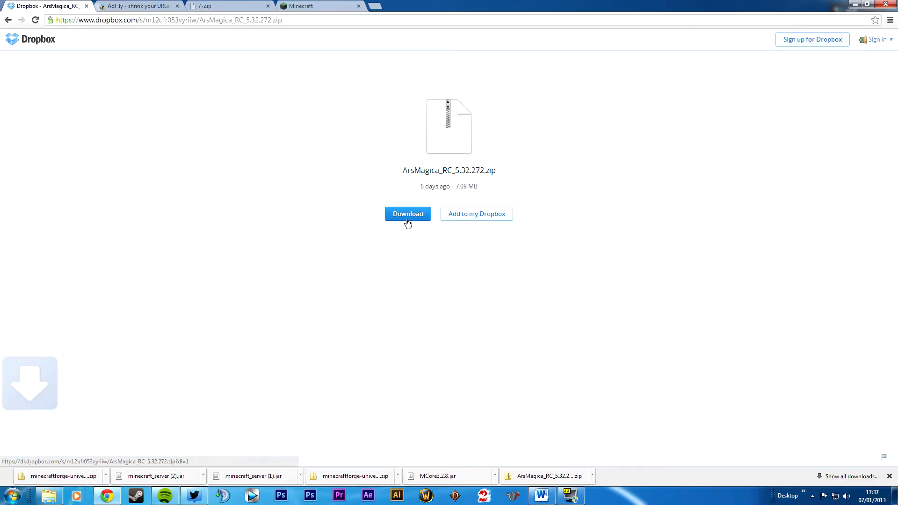
pyautogui.click(407, 214)
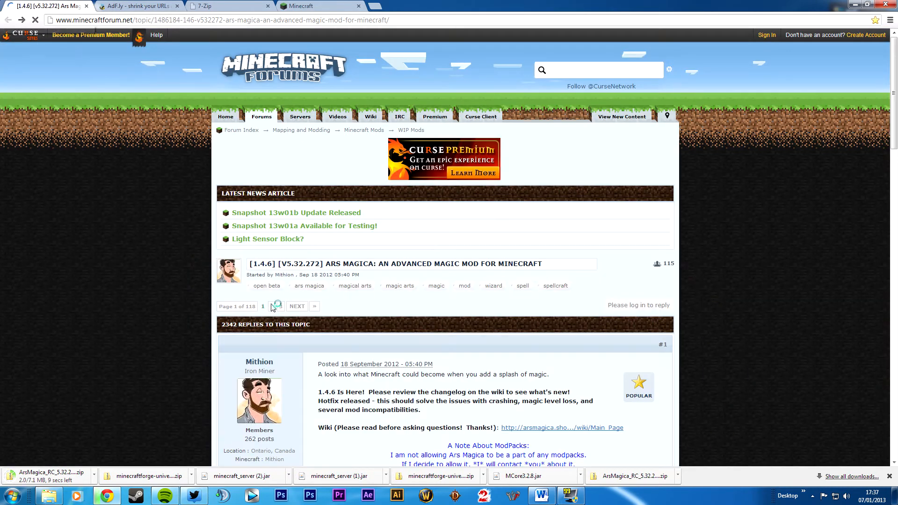
# Step: Follow the MCore adf.ly link past the ad and download MCore3.2.8.jar from Dropbox
pyautogui.scroll(-3)
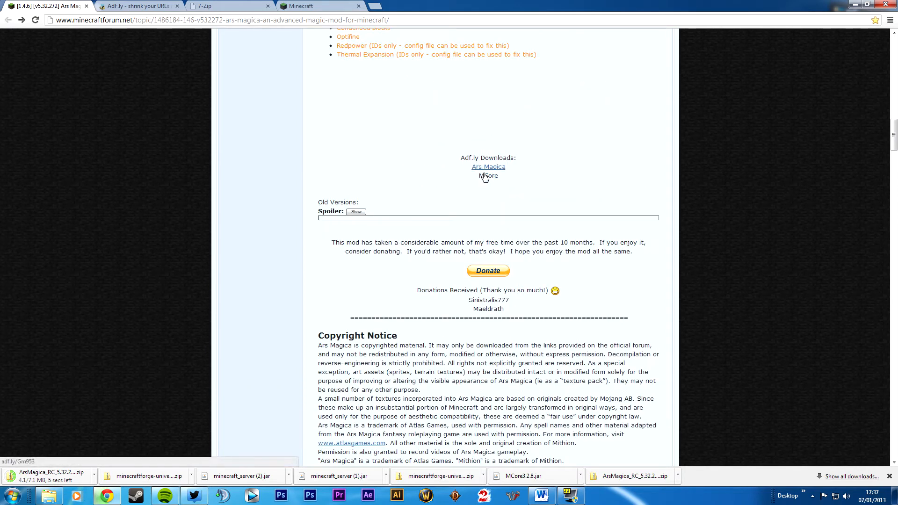
pyautogui.click(487, 167)
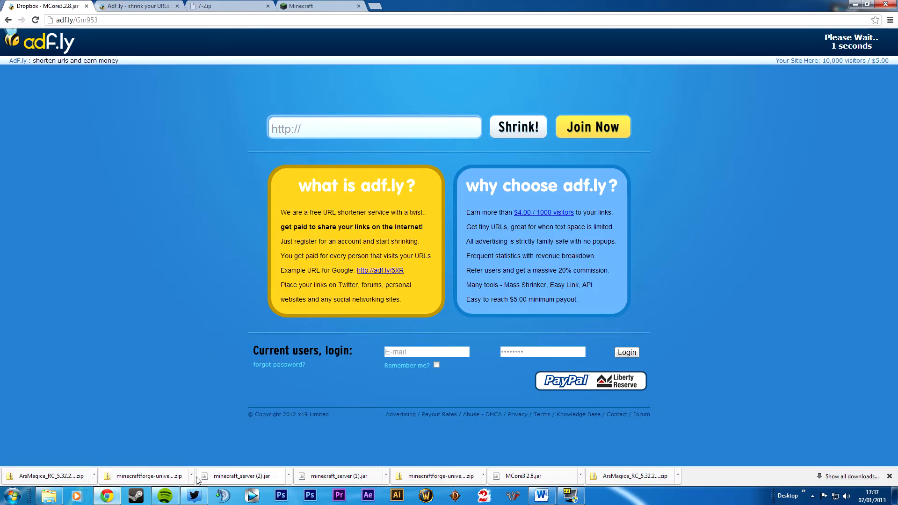
pyautogui.click(191, 476)
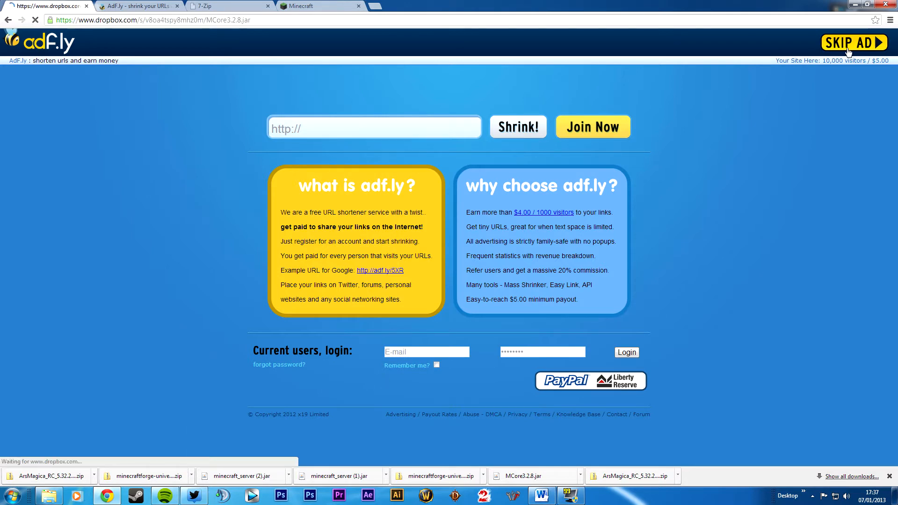
pyautogui.click(853, 42)
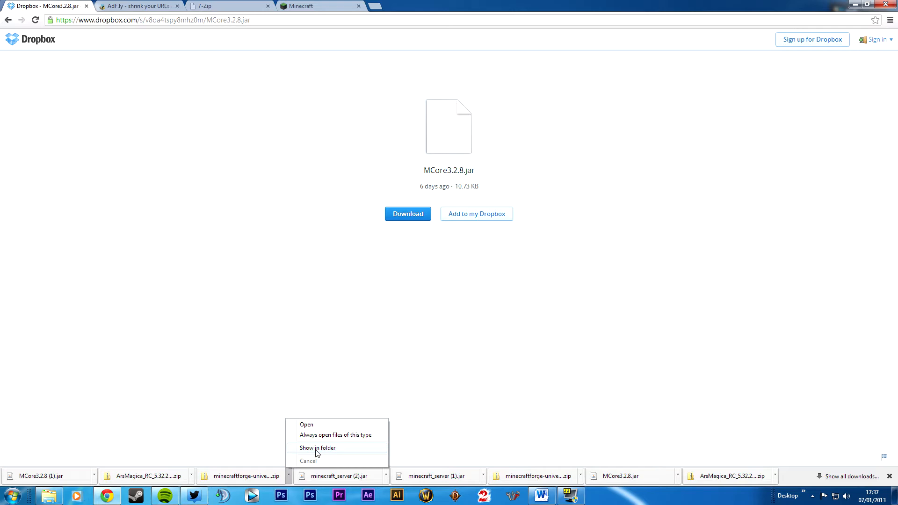
# Step: Show the Downloads folder and drag the Forge zip and MCore jar onto the desktop
pyautogui.click(316, 447)
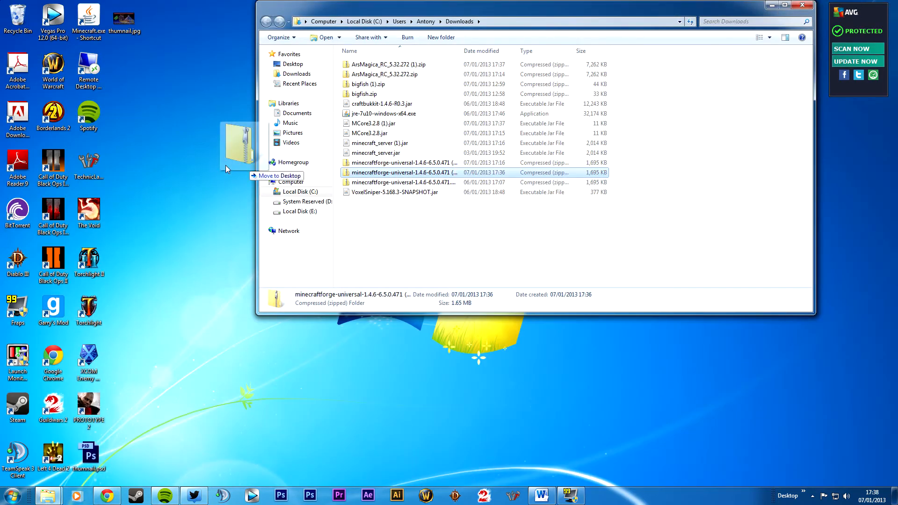
pyautogui.moveTo(401, 172); pyautogui.dragTo(195, 171)
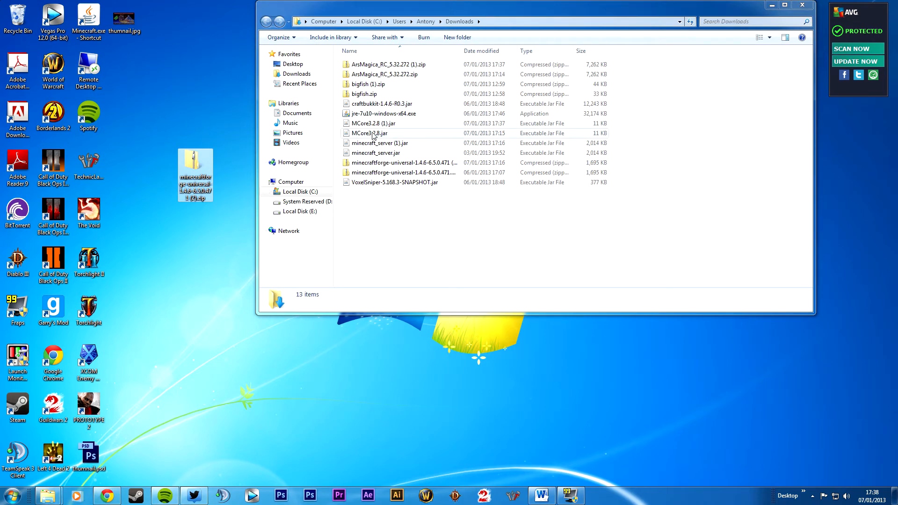
pyautogui.click(369, 133)
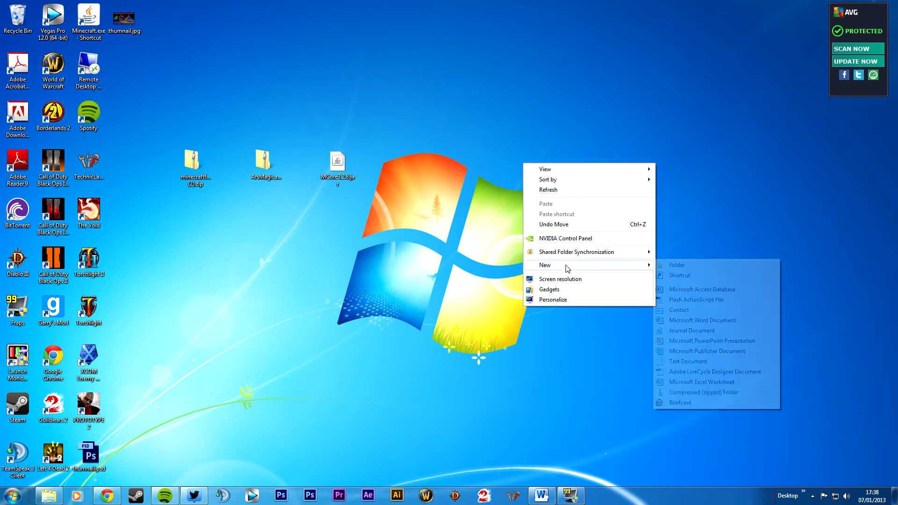
# Step: Make a desktop folder named Minecraft Server and run %appdata from Start search
pyautogui.click(676, 265)
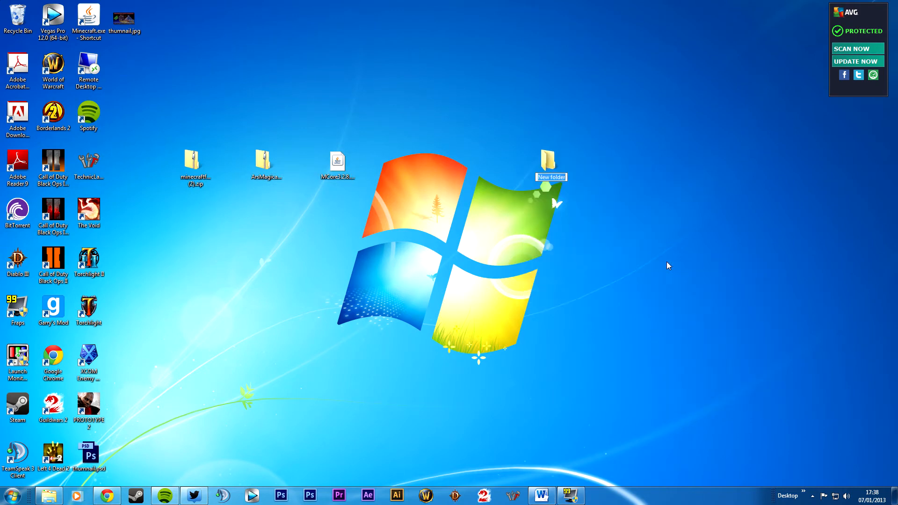
pyautogui.write('Minecraft Server')
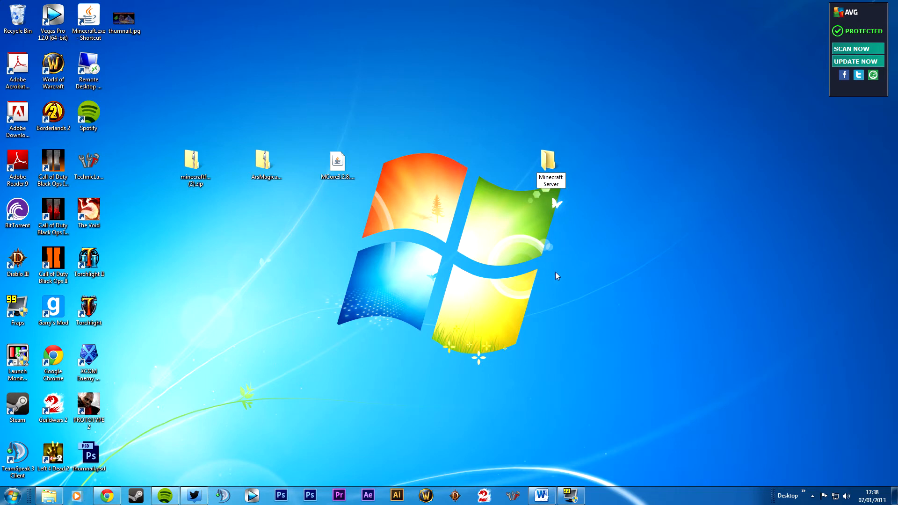
pyautogui.click(10, 494)
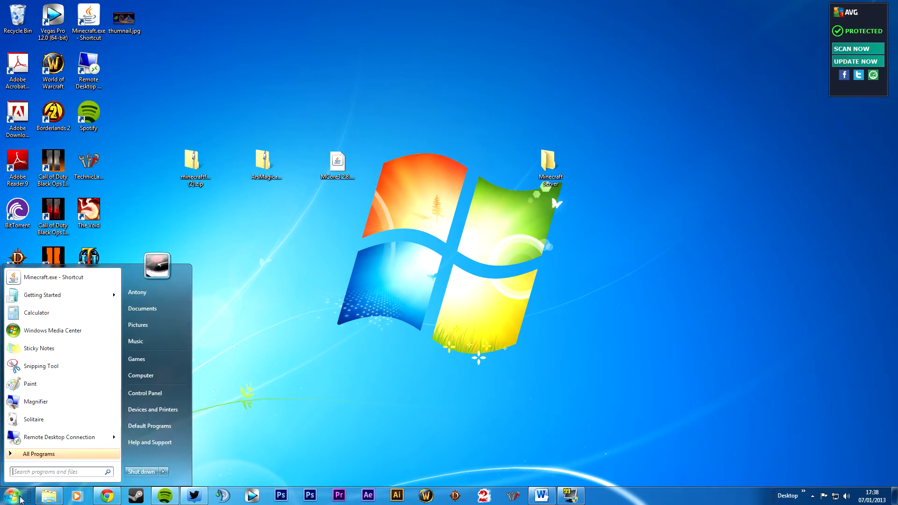
pyautogui.write('%appdata')
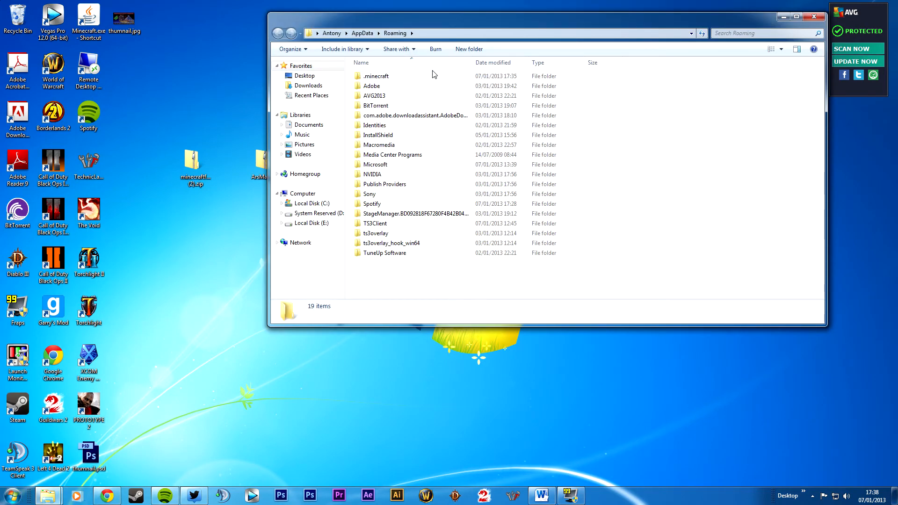
# Step: Open minecraft.jar from .minecraft\bin in 7-Zip and copy the Forge universal files in
pyautogui.doubleClick(376, 75)
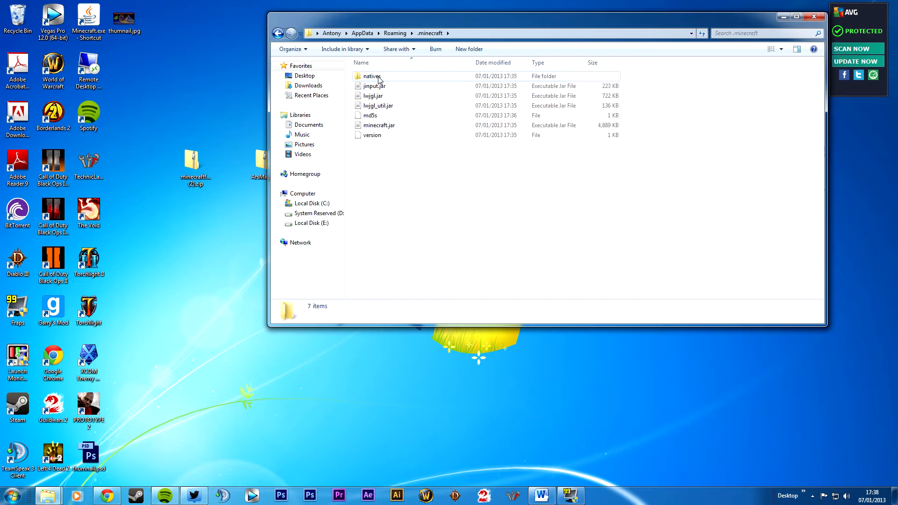
pyautogui.rightClick(378, 124)
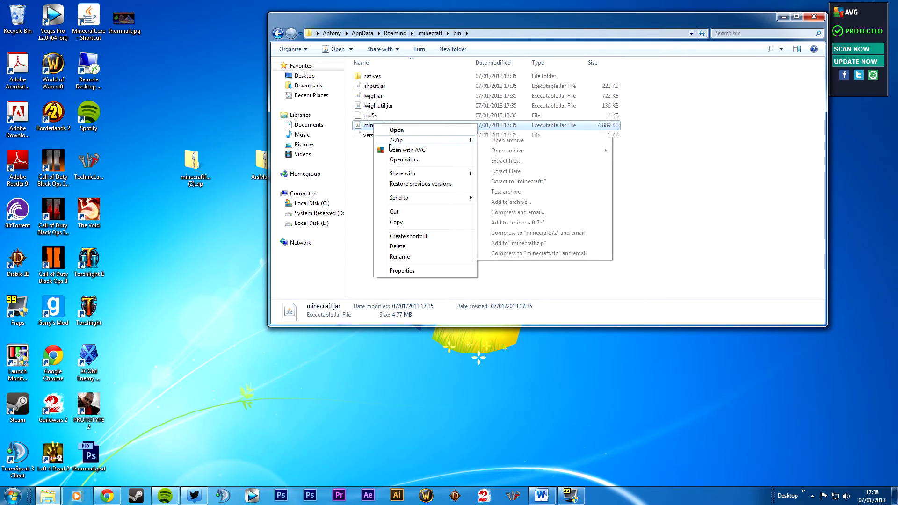
pyautogui.click(507, 140)
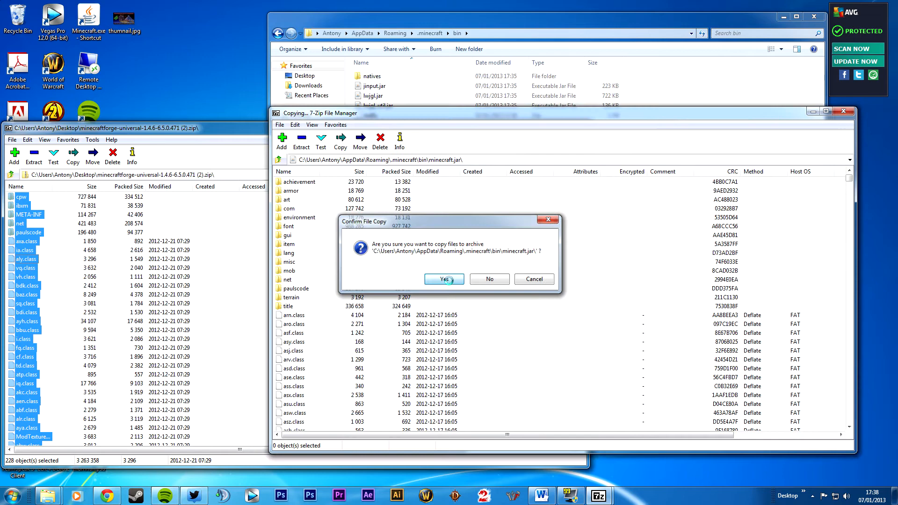
pyautogui.click(443, 279)
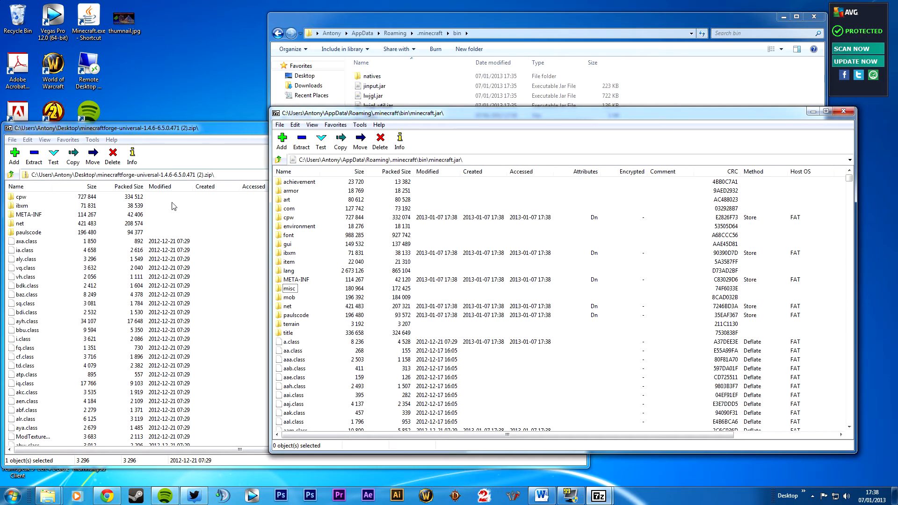
pyautogui.moveTo(443, 242)
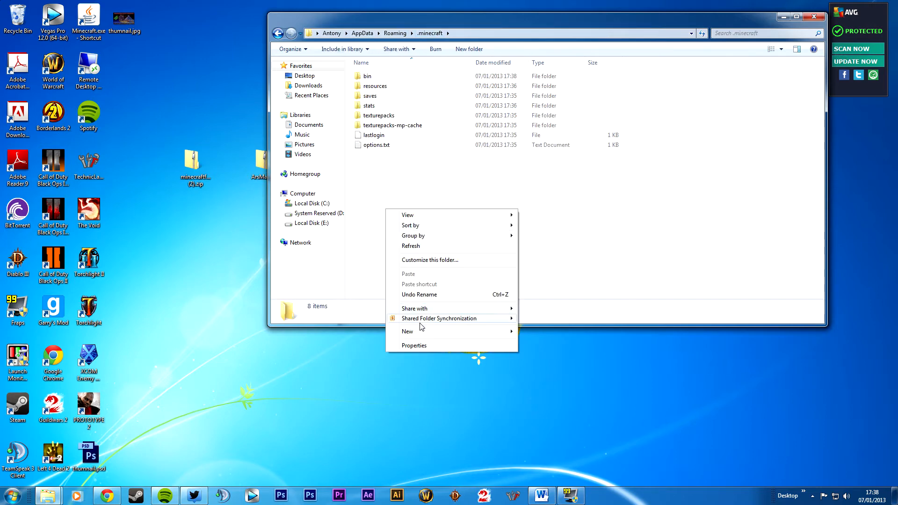
# Step: Create a mods folder in .minecraft and cut the Ars Magica zip to move into it
pyautogui.click(407, 331)
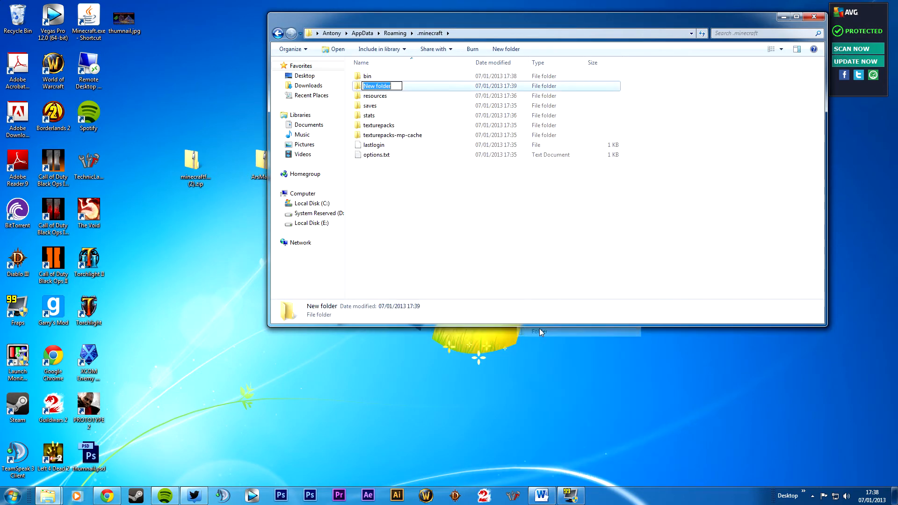
pyautogui.write('mods')
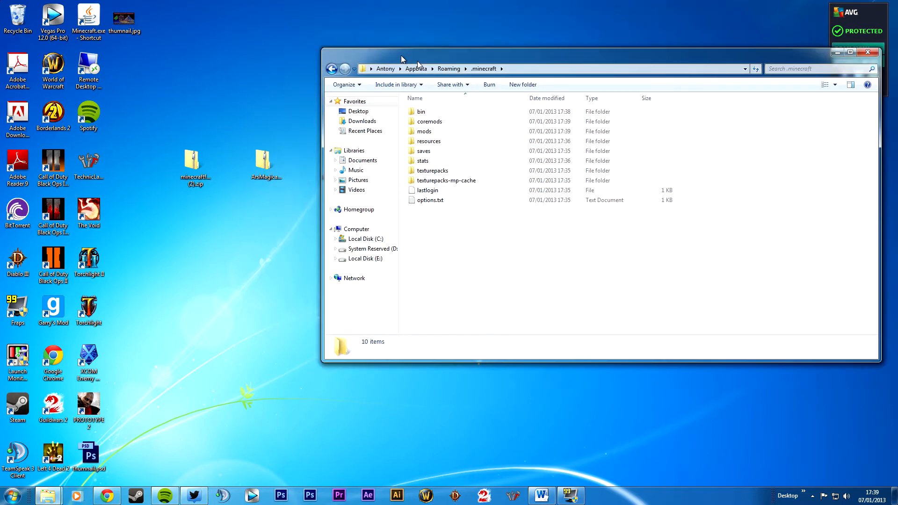
pyautogui.rightClick(336, 158)
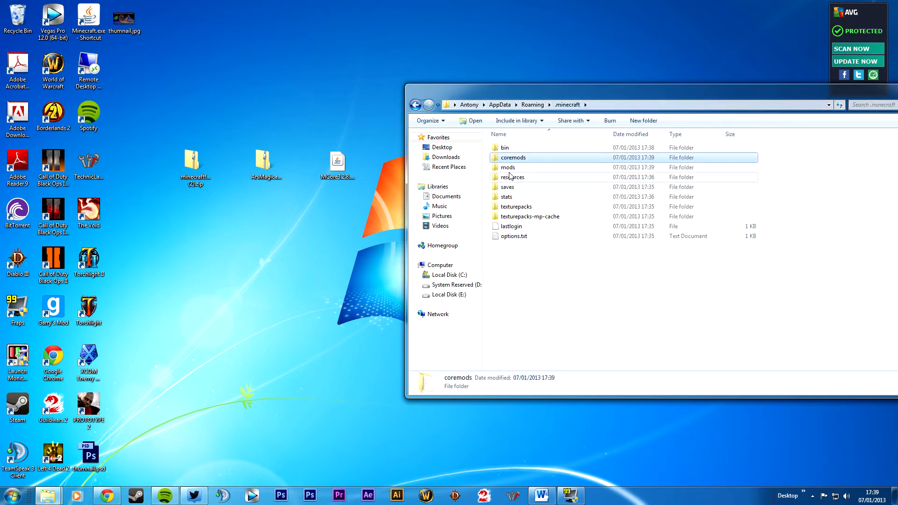
pyautogui.rightClick(266, 158)
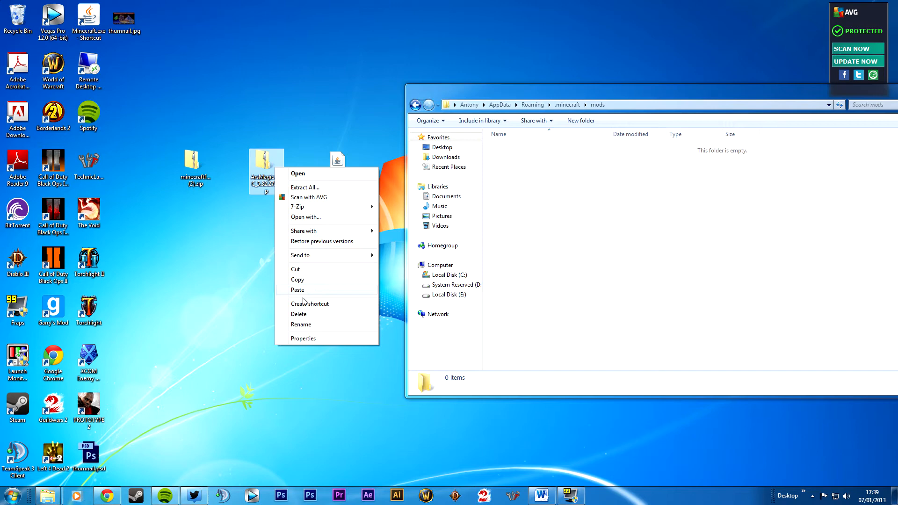
pyautogui.click(297, 289)
pyautogui.write('asdf')
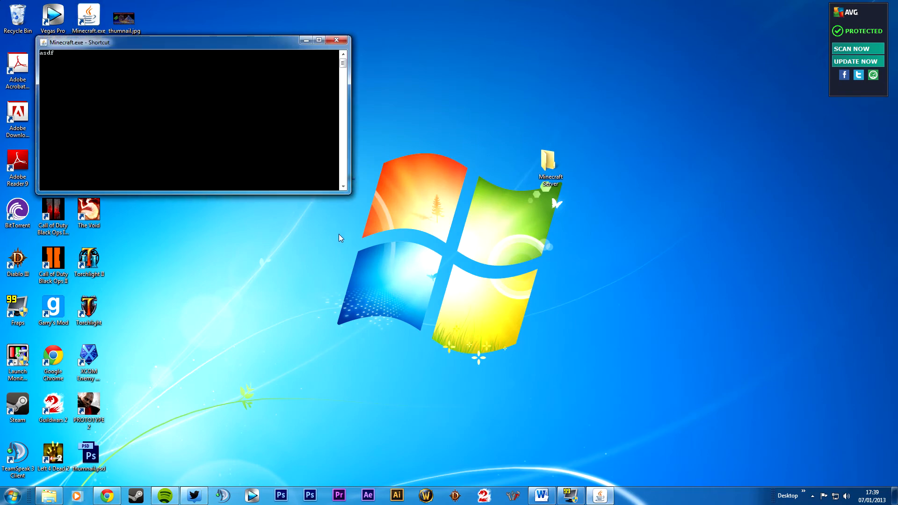
# Step: Log in to launch Minecraft 1.4.6 with Forge and check Ars Magica in the Mods list
pyautogui.click(599, 495)
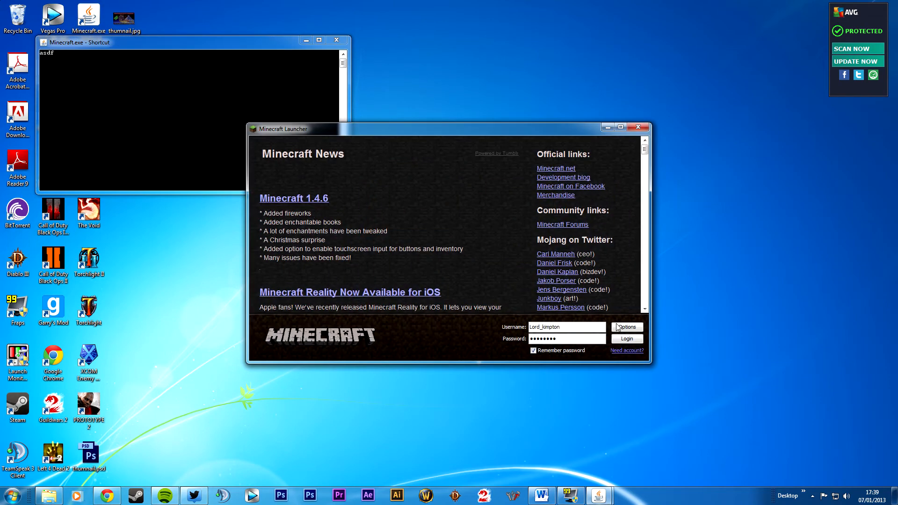
pyautogui.click(625, 338)
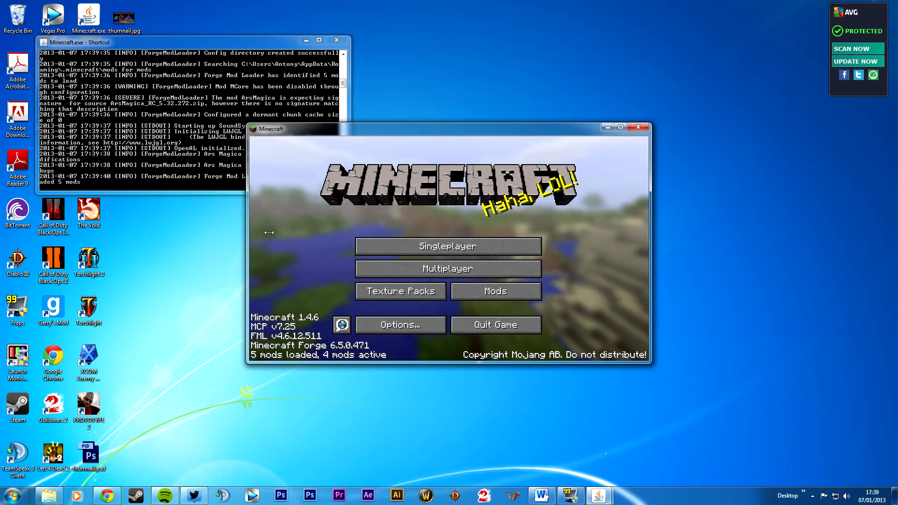
pyautogui.click(494, 291)
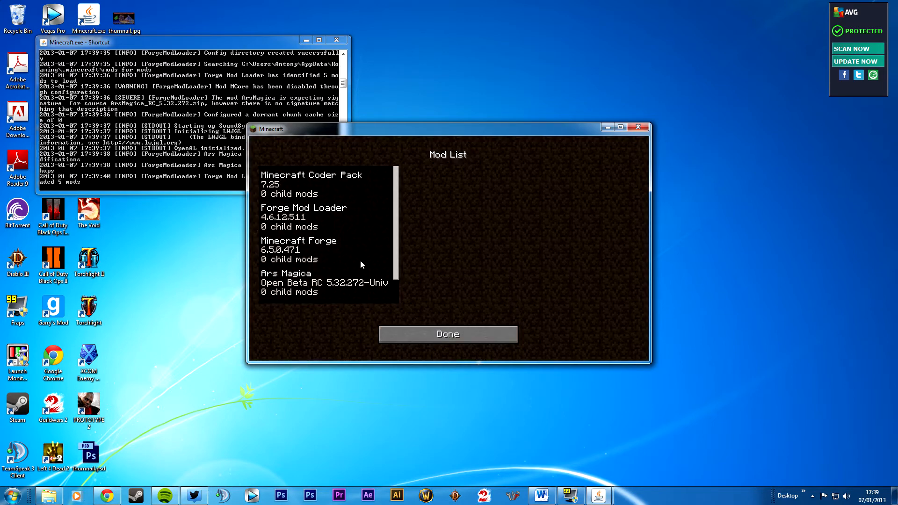
pyautogui.click(448, 334)
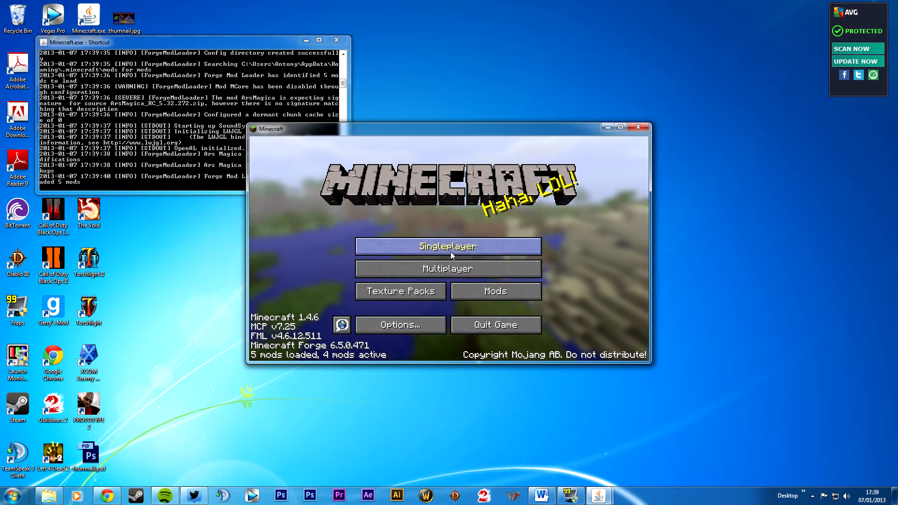
# Step: Create and load a new Creative-mode singleplayer world named New World
pyautogui.click(448, 246)
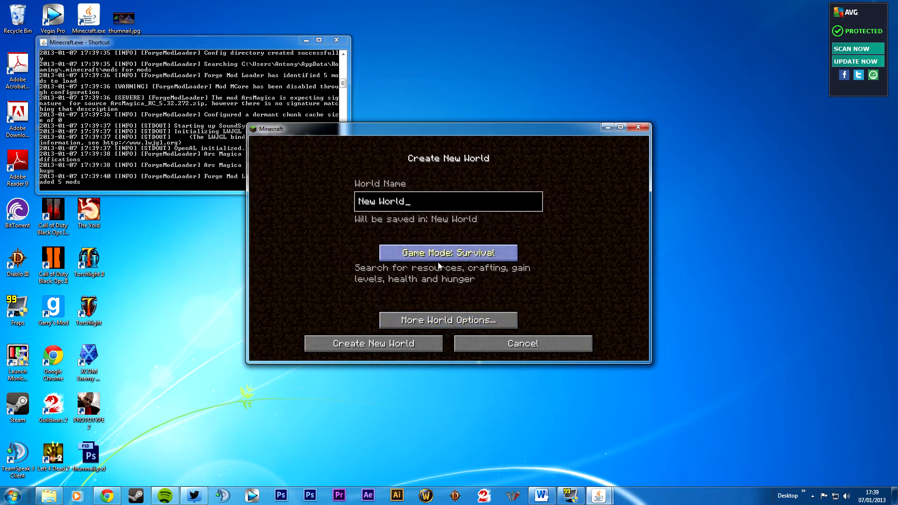
pyautogui.click(448, 252)
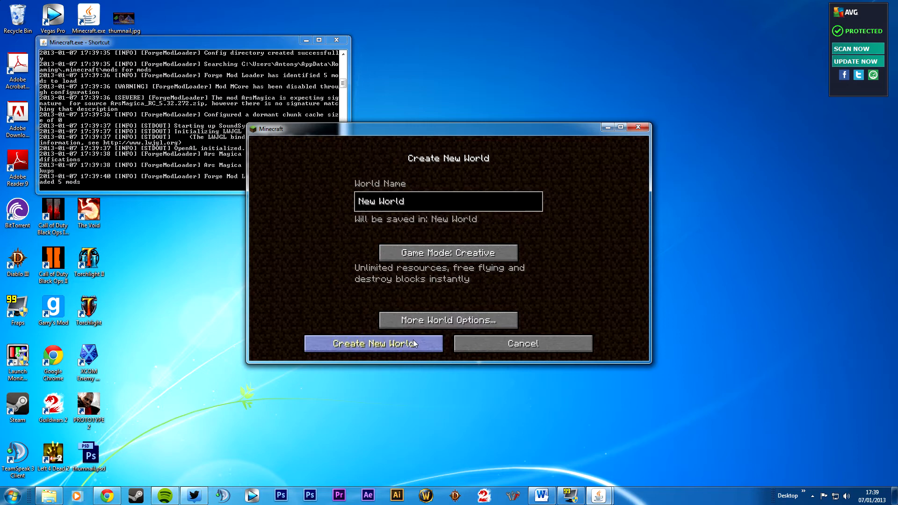
pyautogui.click(372, 343)
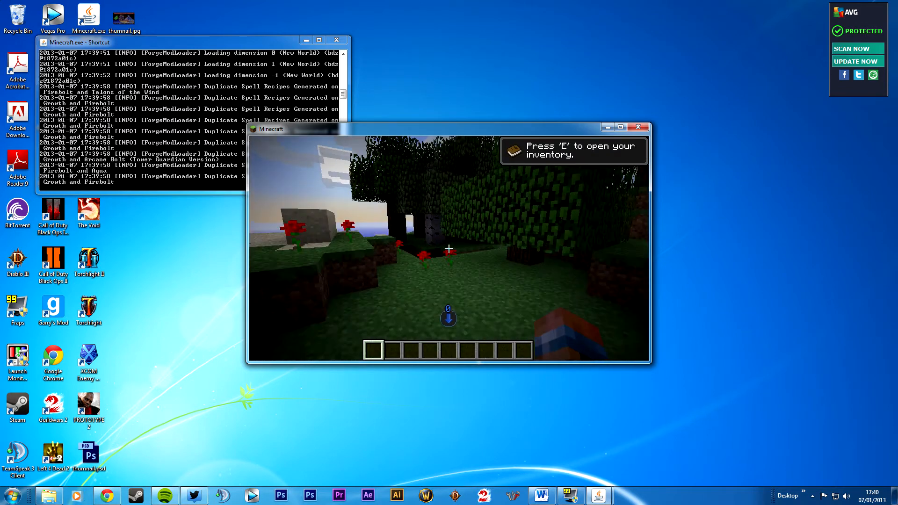
# Step: Open the creative inventory and search all items for 'mag'
pyautogui.press('e')
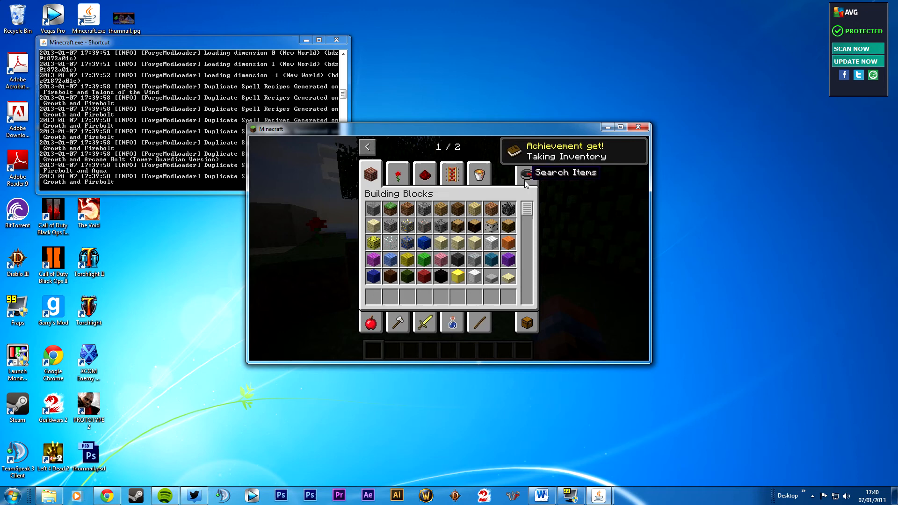
pyautogui.click(524, 173)
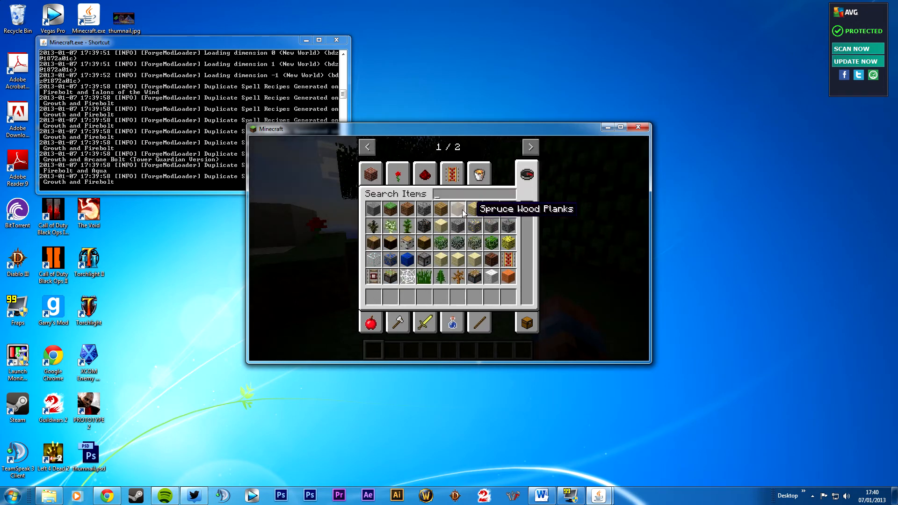
pyautogui.write('mag')
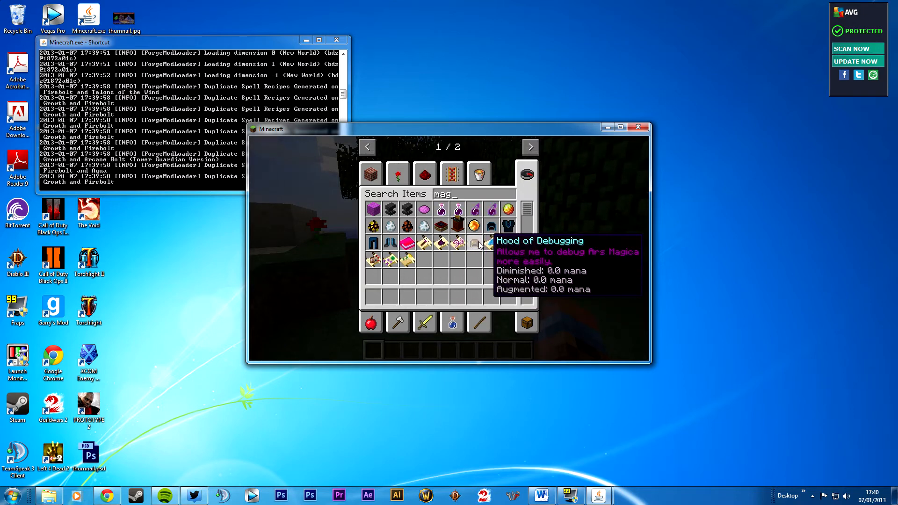
pyautogui.moveTo(372, 259)
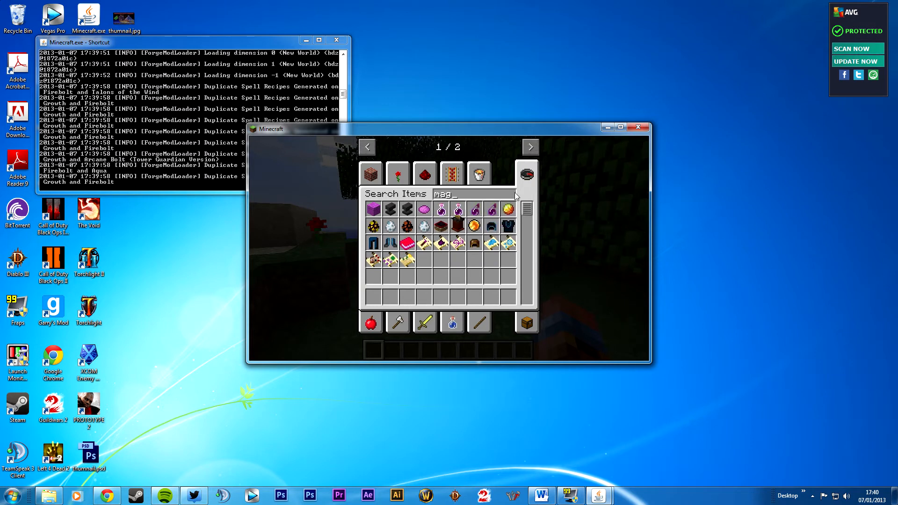
pyautogui.moveTo(528, 147)
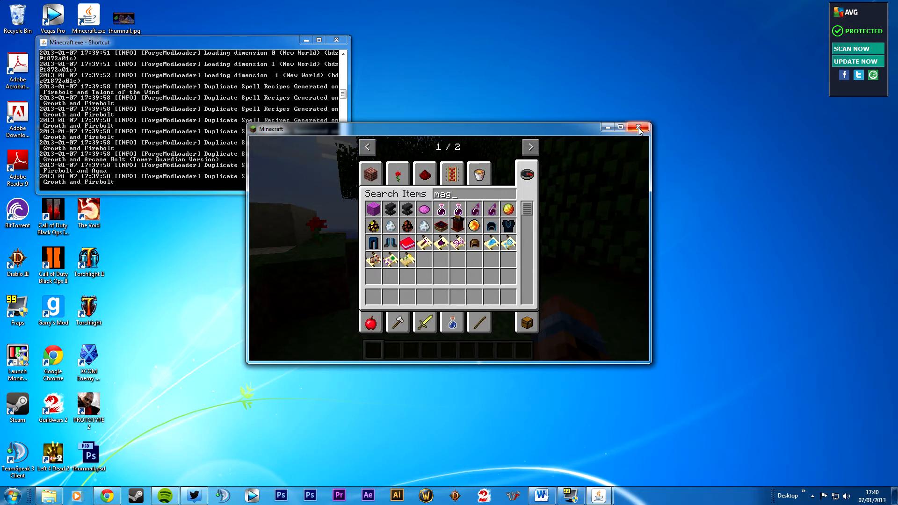
# Step: Close the game, then download minecraft_server.jar from minecraft.net and keep it
pyautogui.click(638, 127)
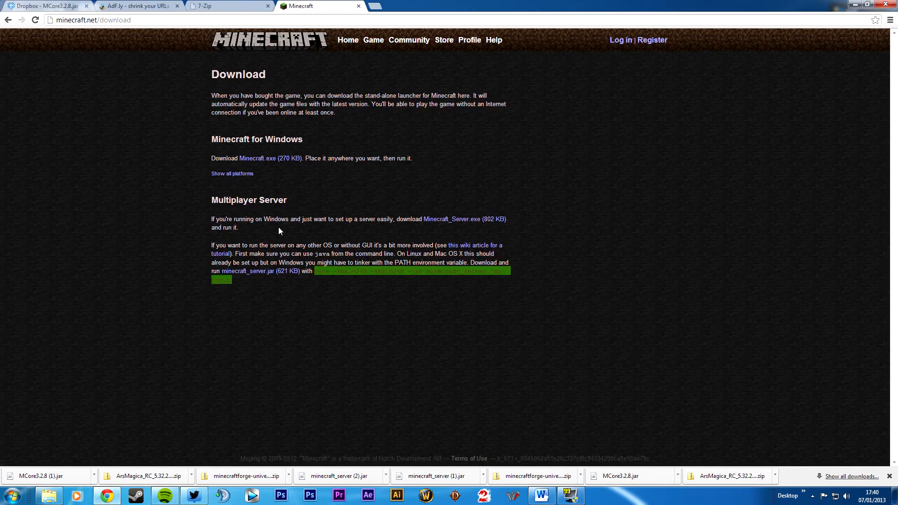
pyautogui.moveTo(245, 271)
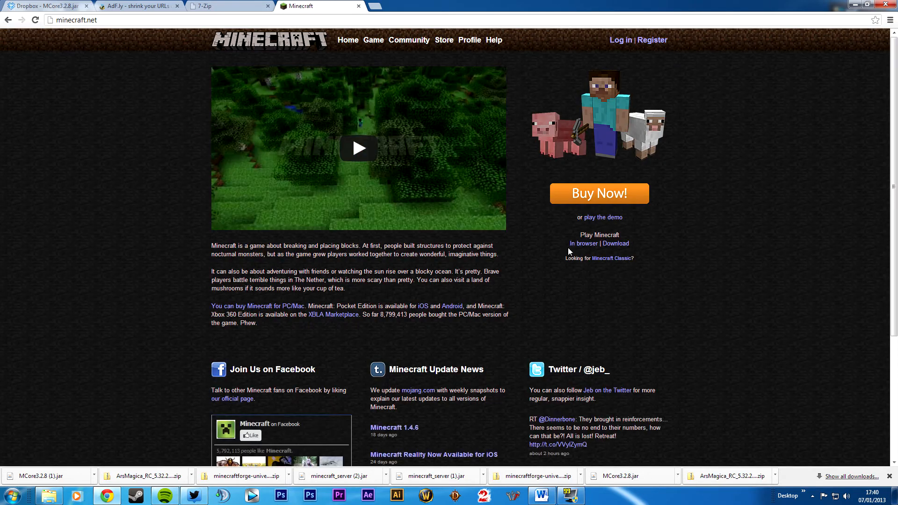
pyautogui.click(615, 243)
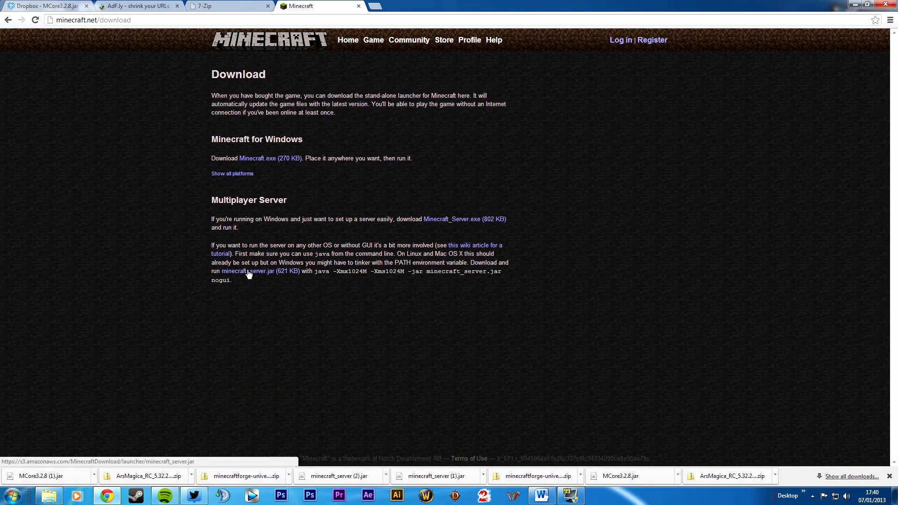
pyautogui.click(248, 271)
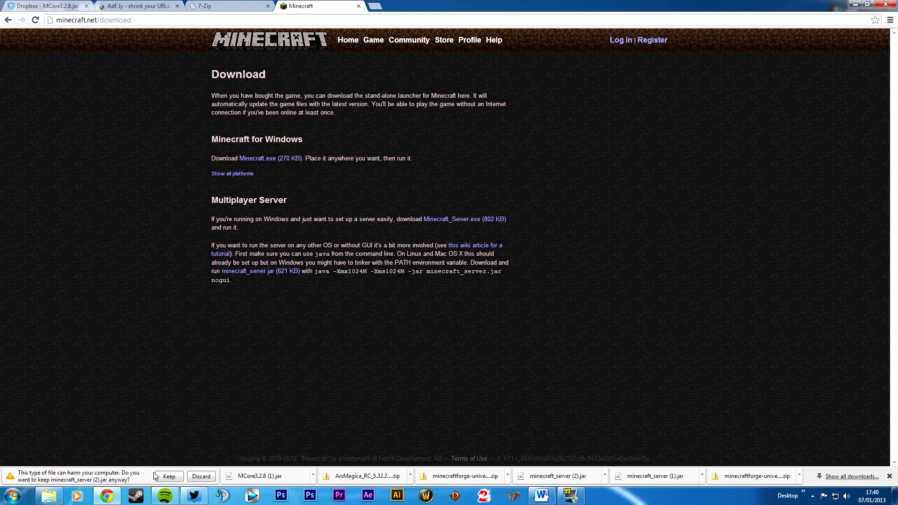
pyautogui.click(168, 476)
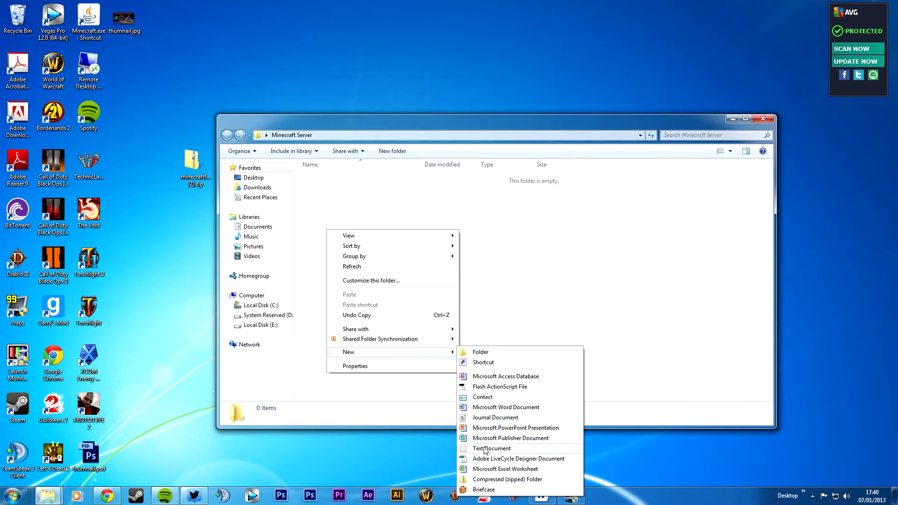
# Step: Create a Start text document with the java launch command, fixing the second value to 1024M
pyautogui.click(491, 449)
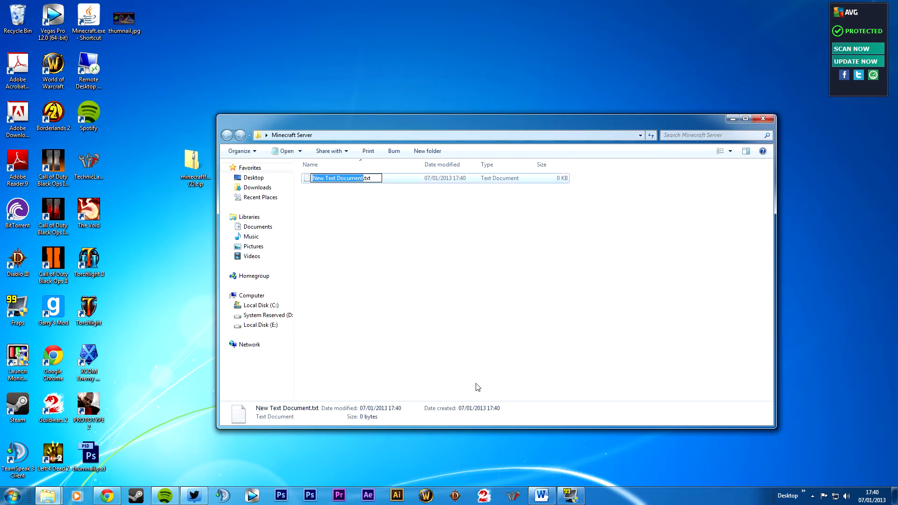
pyautogui.write('Start.txt')
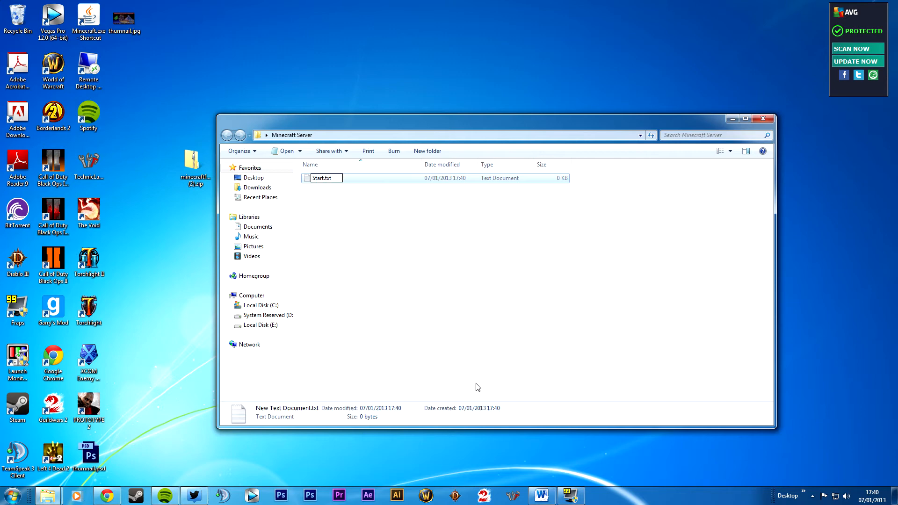
pyautogui.rightClick(349, 263)
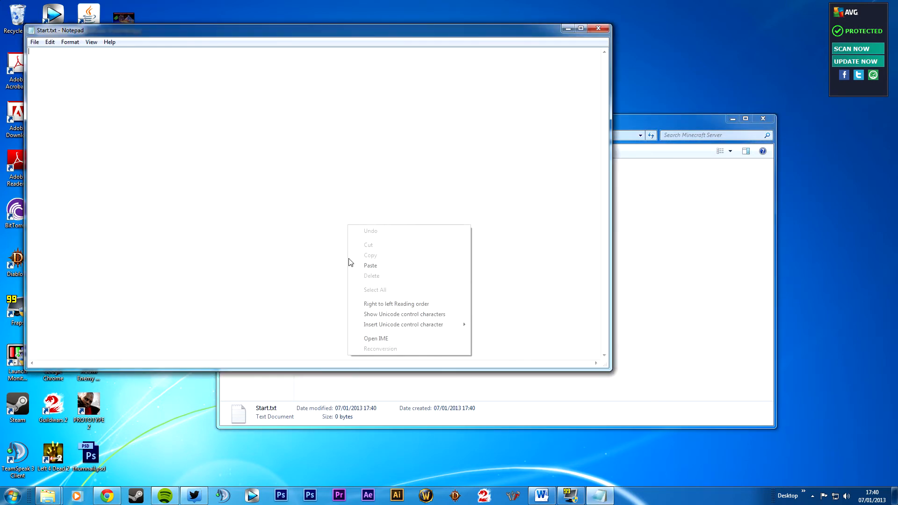
pyautogui.click(370, 265)
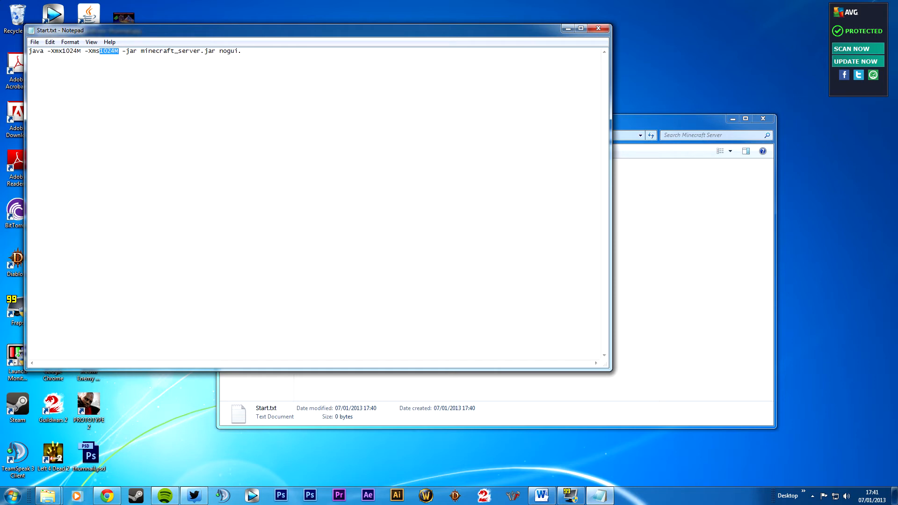
pyautogui.click(108, 51)
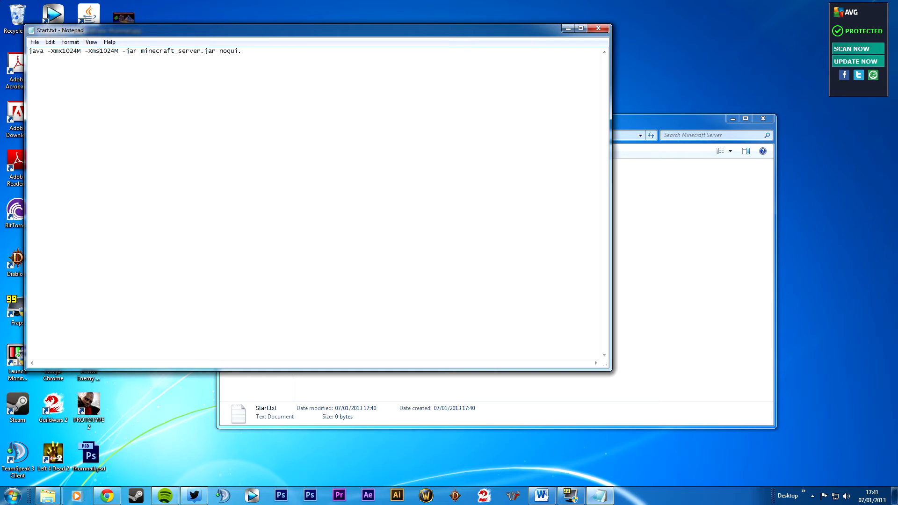
pyautogui.doubleClick(106, 50)
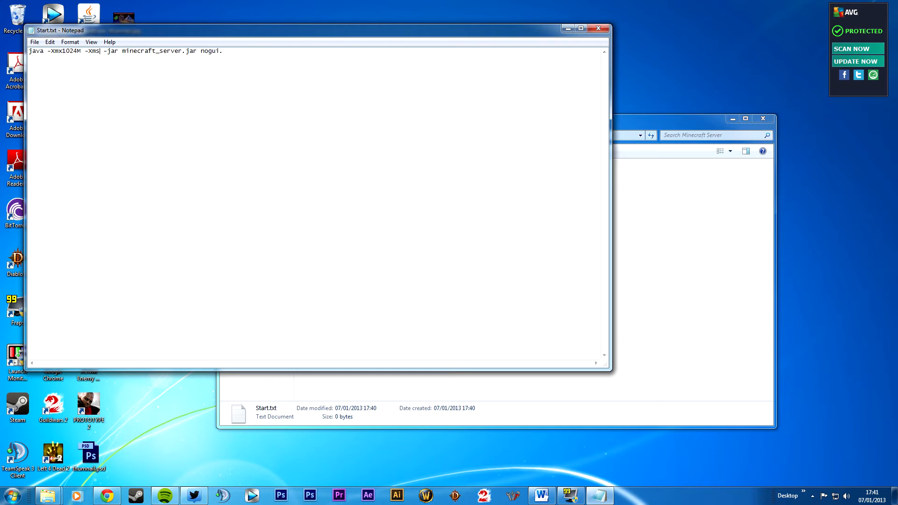
pyautogui.write('102')
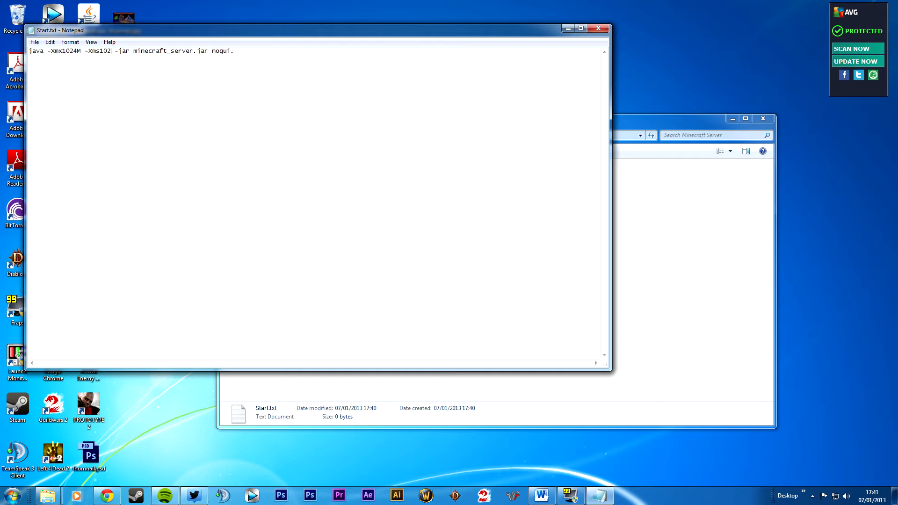
pyautogui.write('4M')
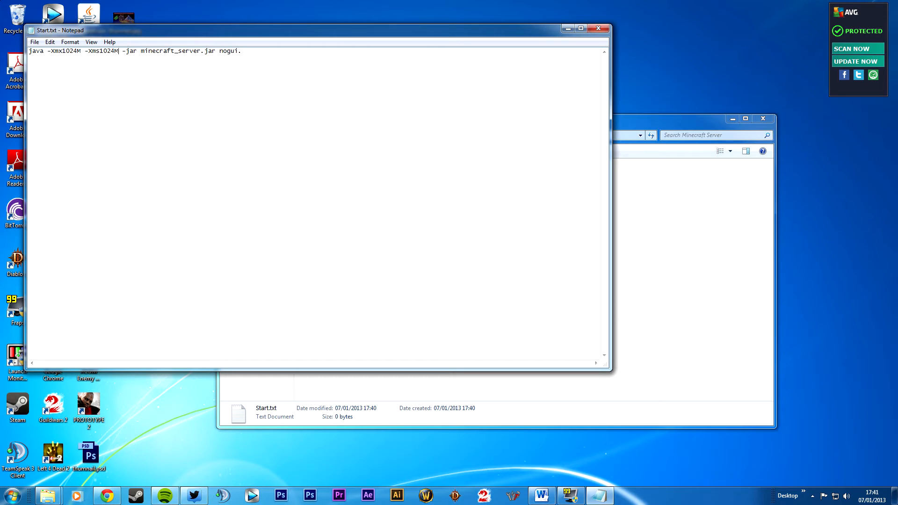
# Step: Save Start.txt and rename it to Start.bat
pyautogui.click(598, 29)
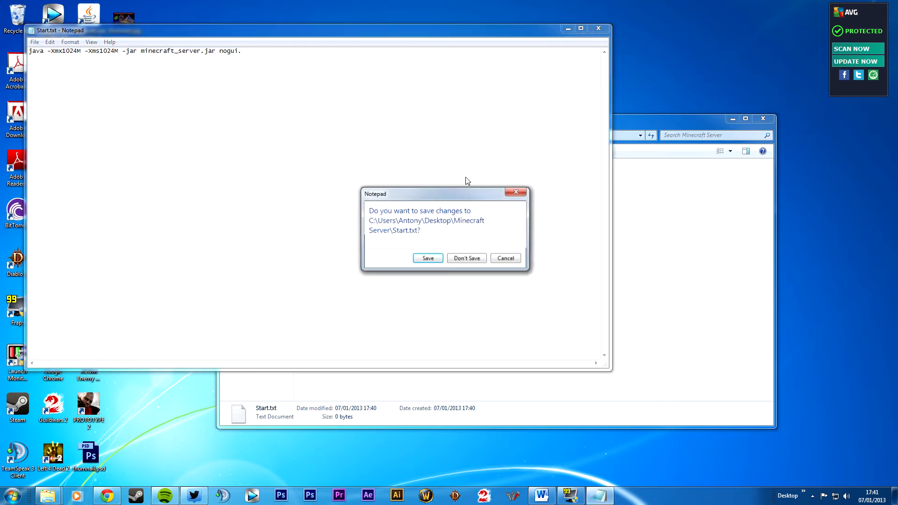
pyautogui.click(466, 257)
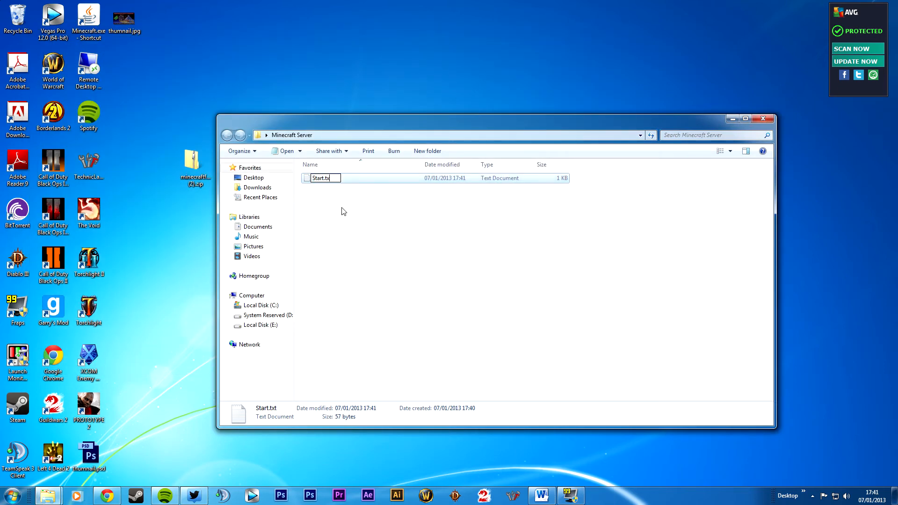
pyautogui.write('Start.bat')
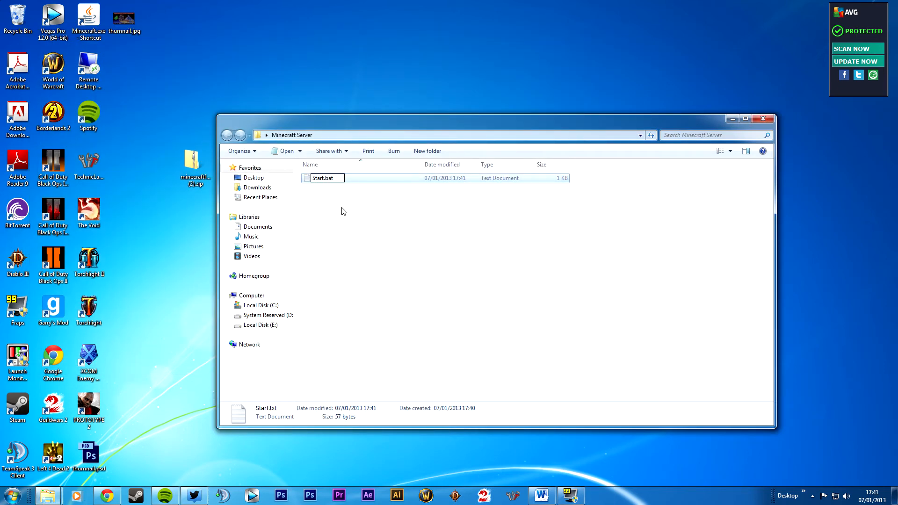
pyautogui.press('enter')
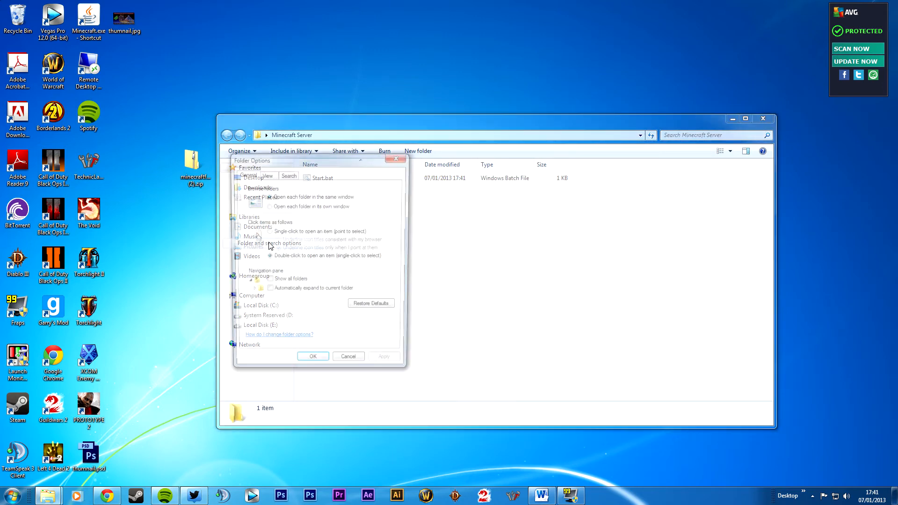
pyautogui.click(265, 173)
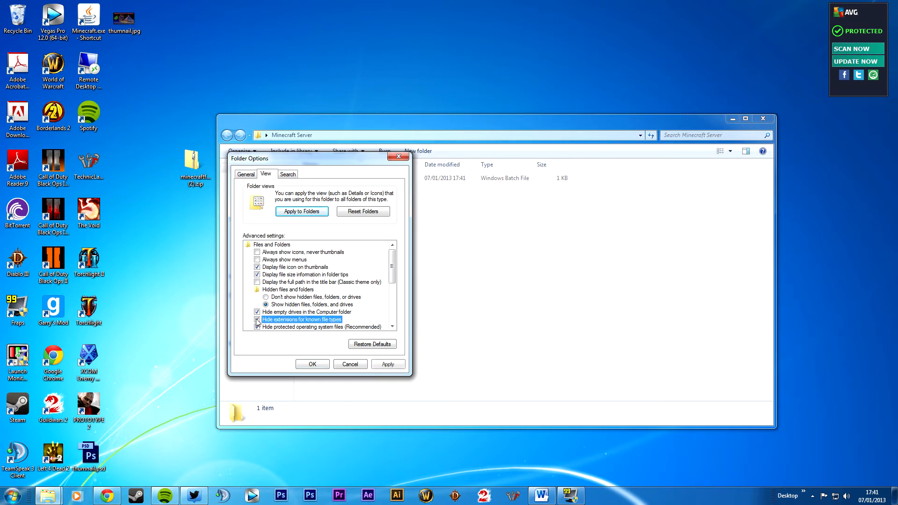
pyautogui.click(311, 364)
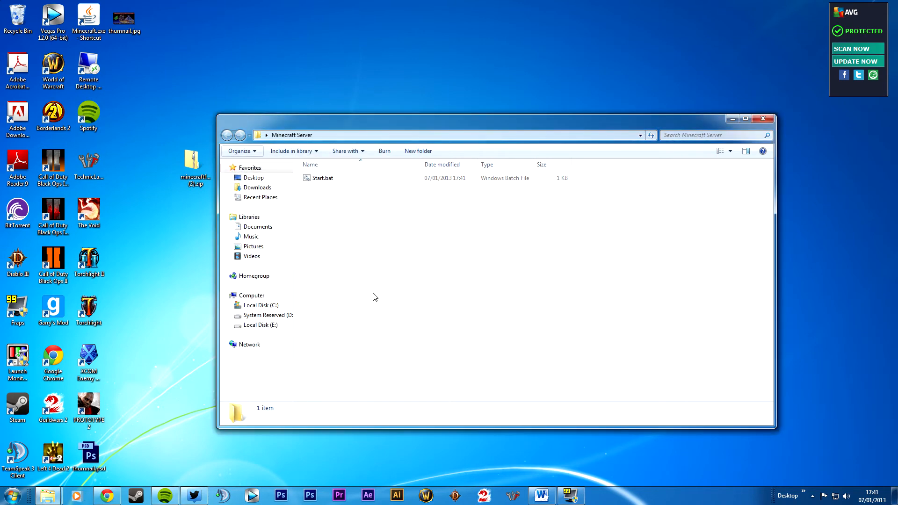
pyautogui.click(323, 177)
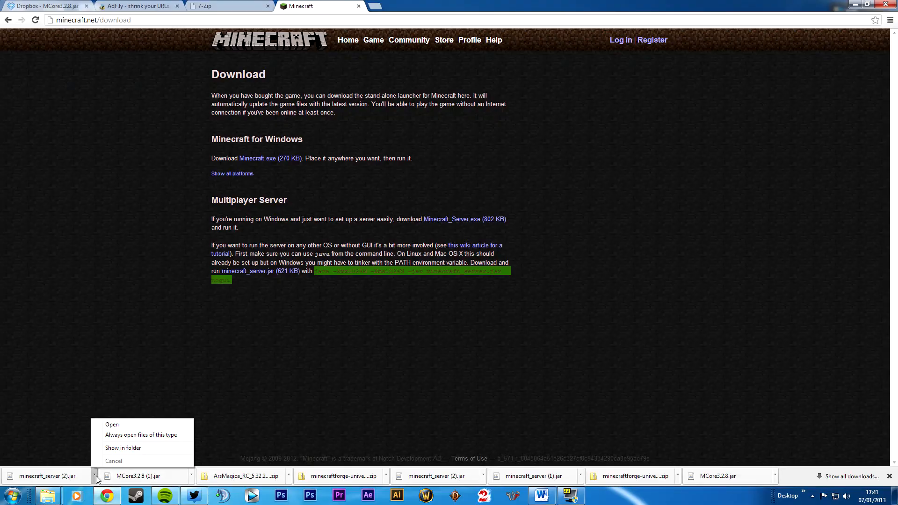
# Step: Show minecraft_server (2).jar in its folder from Chrome's download bar
pyautogui.click(123, 448)
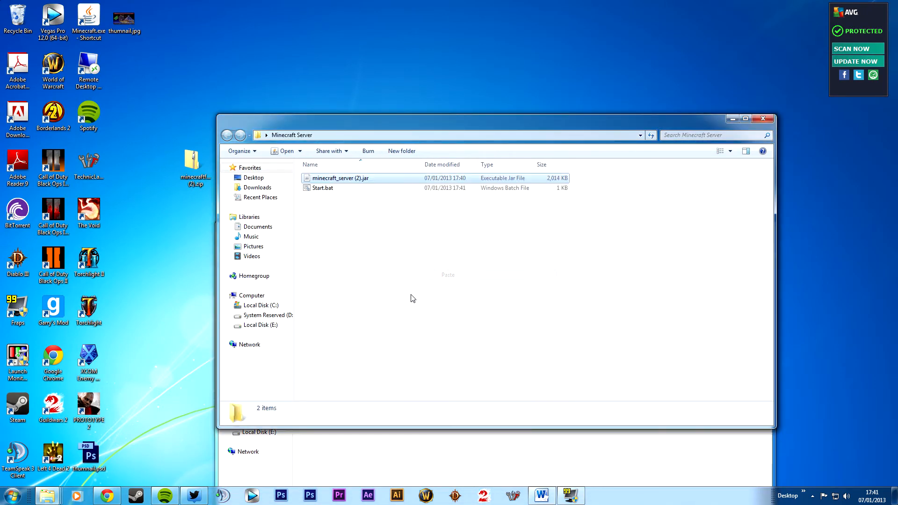
# Step: Rename the server jar to minecraft_server.jar and move the Explorer window aside
pyautogui.click(339, 178)
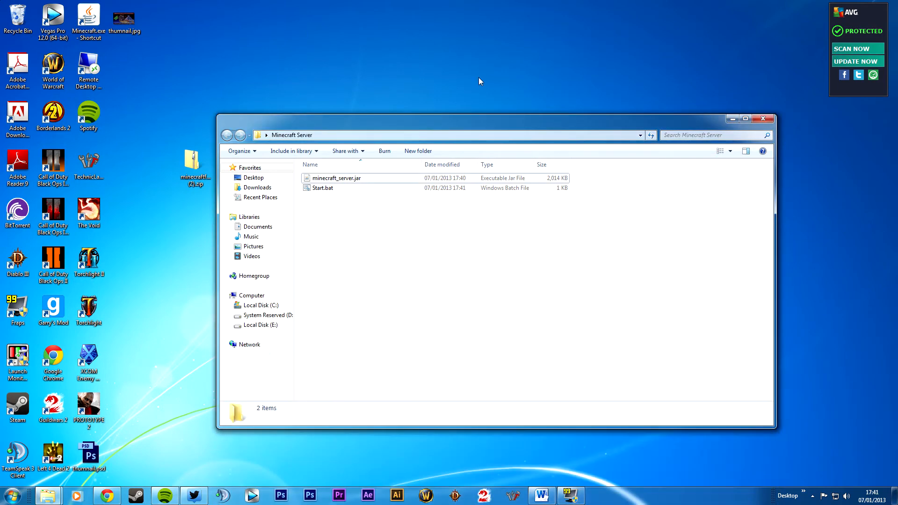
pyautogui.moveTo(292, 135); pyautogui.dragTo(450, 140)
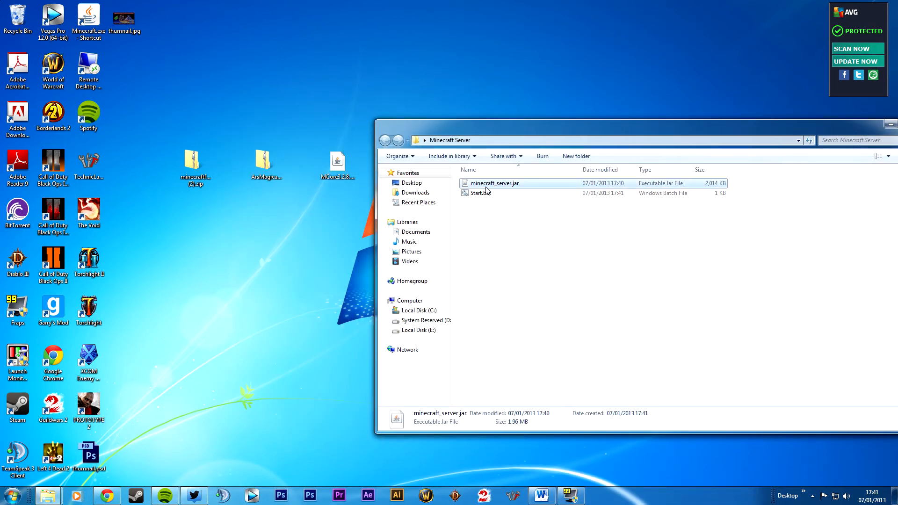
# Step: Open minecraft_server.jar in 7-Zip and copy all Forge universal zip contents into it
pyautogui.rightClick(492, 182)
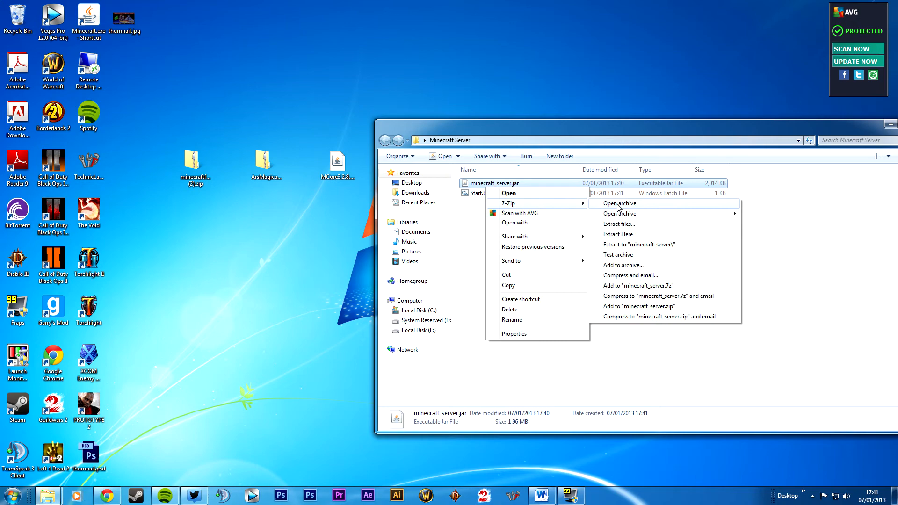
pyautogui.click(617, 204)
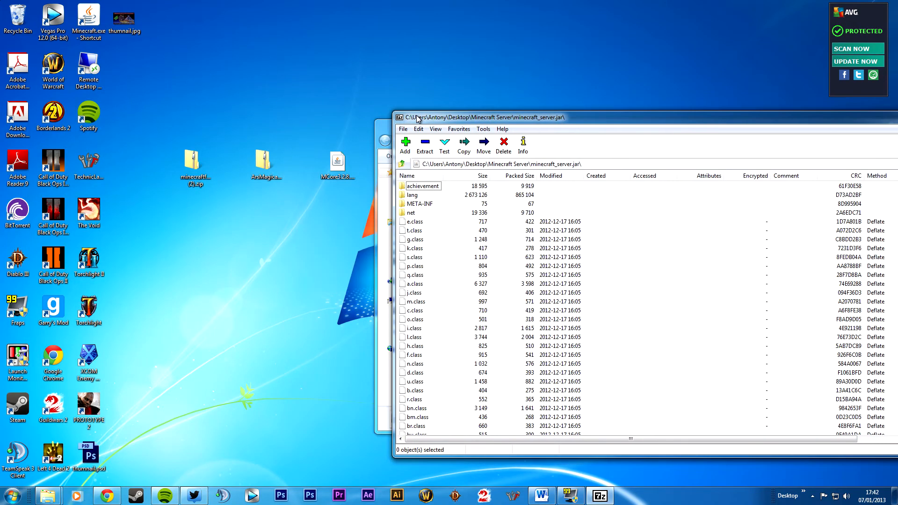
pyautogui.rightClick(194, 161)
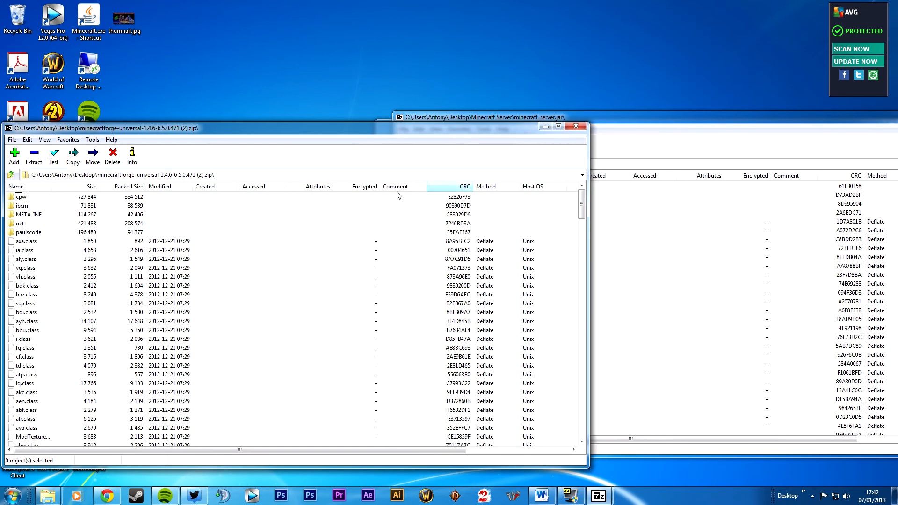
pyautogui.press('ctrl+a')
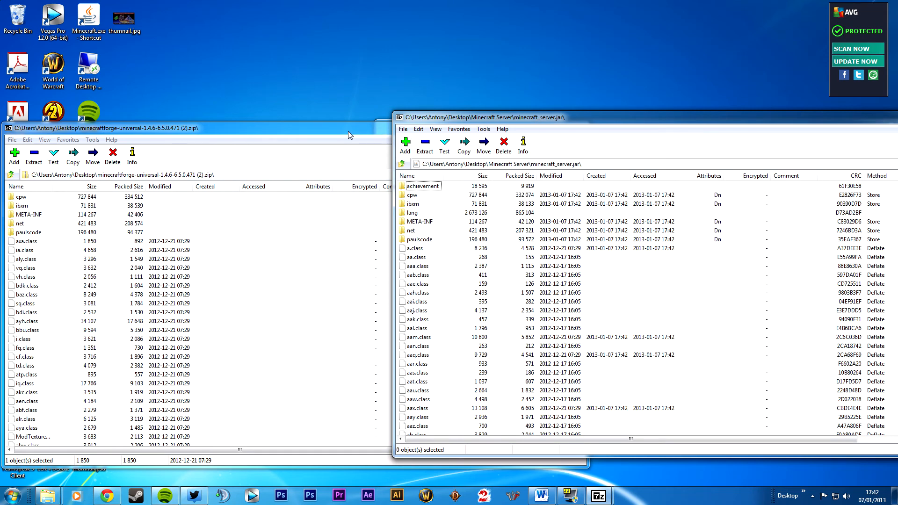
pyautogui.click(421, 221)
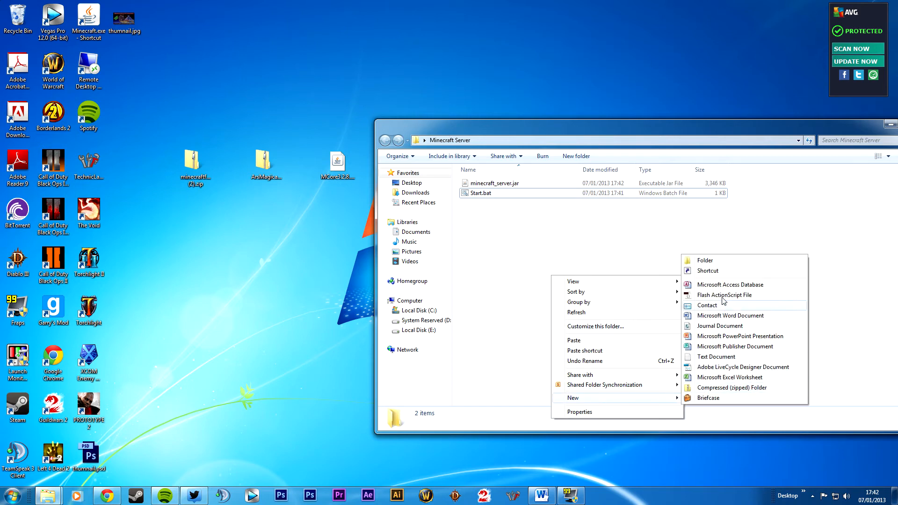
# Step: Create mods and coremods folders in Minecraft Server, then run Start.bat to launch the server
pyautogui.click(704, 260)
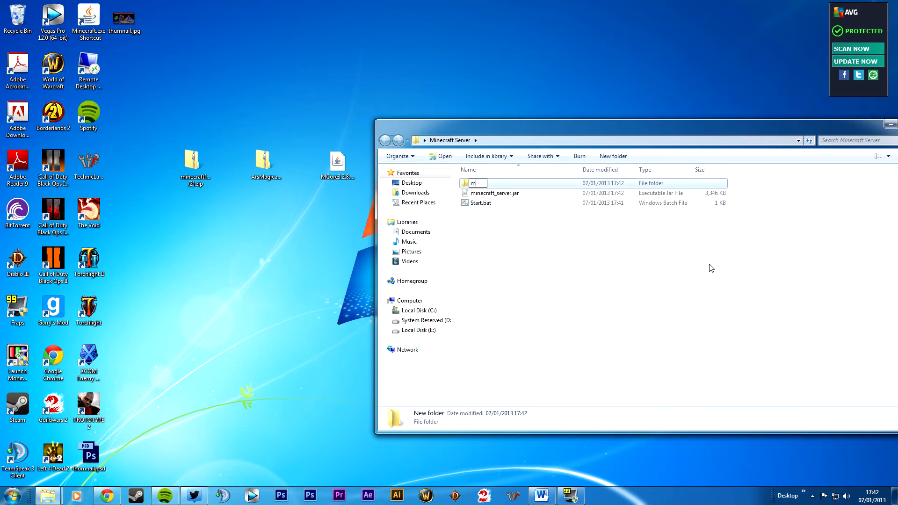
pyautogui.rightClick(710, 268)
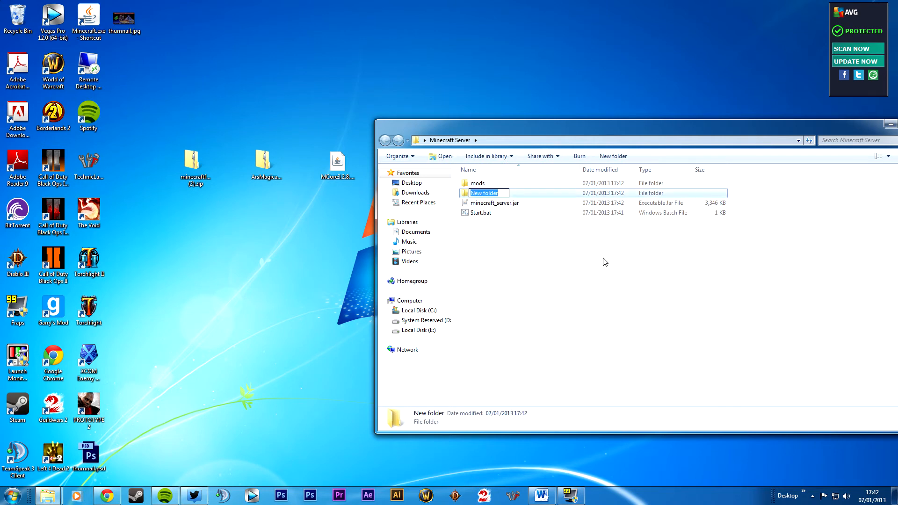
pyautogui.write('coremods')
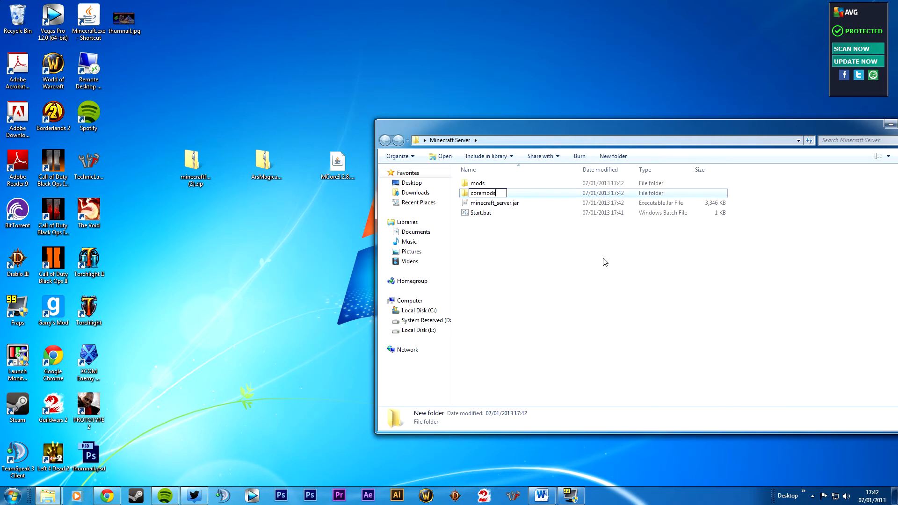
pyautogui.doubleClick(482, 193)
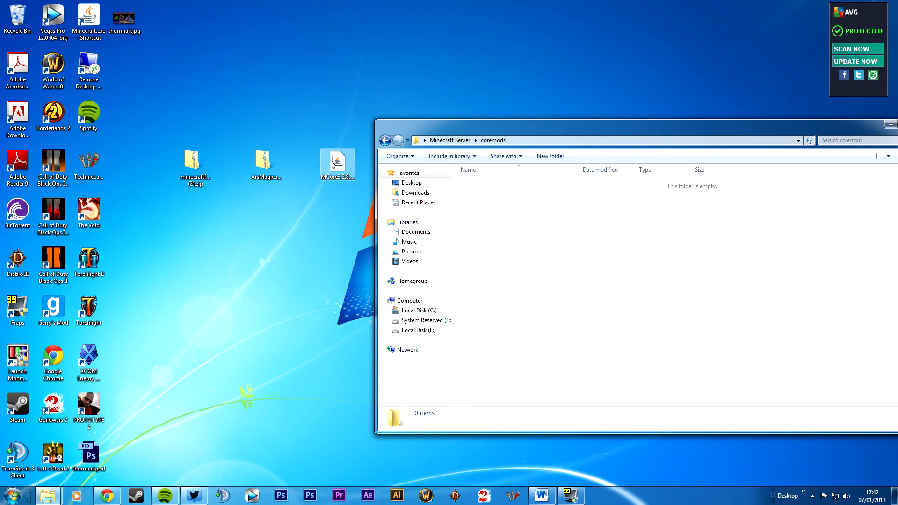
pyautogui.click(384, 140)
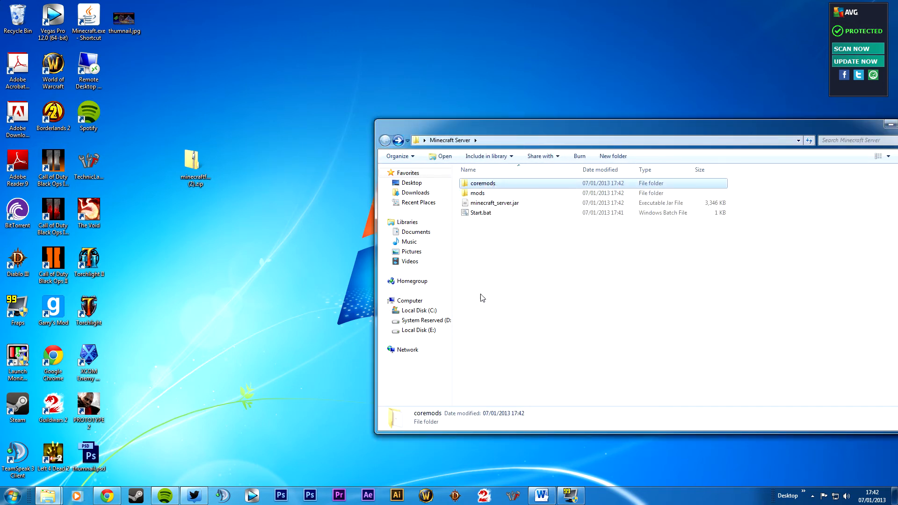
pyautogui.doubleClick(482, 212)
pyautogui.write('asdf')
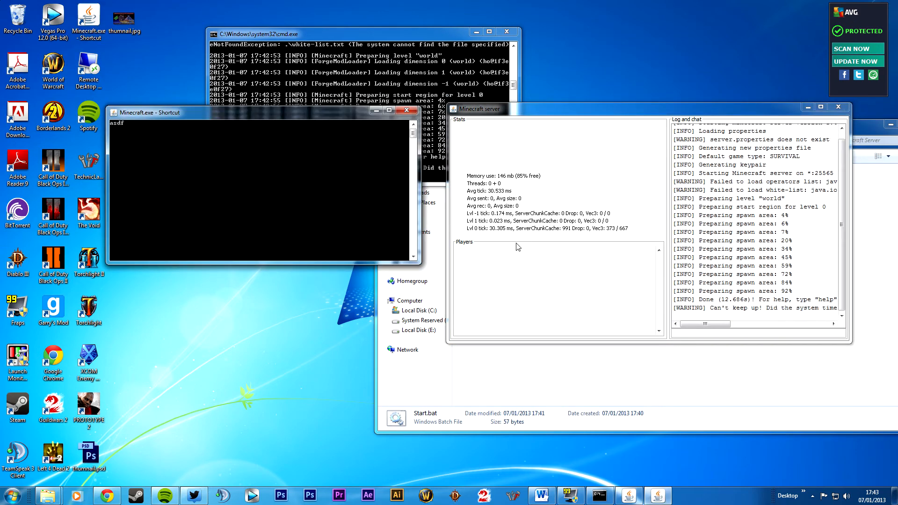
# Step: Start the Minecraft launcher and log in to load the Forge-modded game
pyautogui.doubleClick(89, 19)
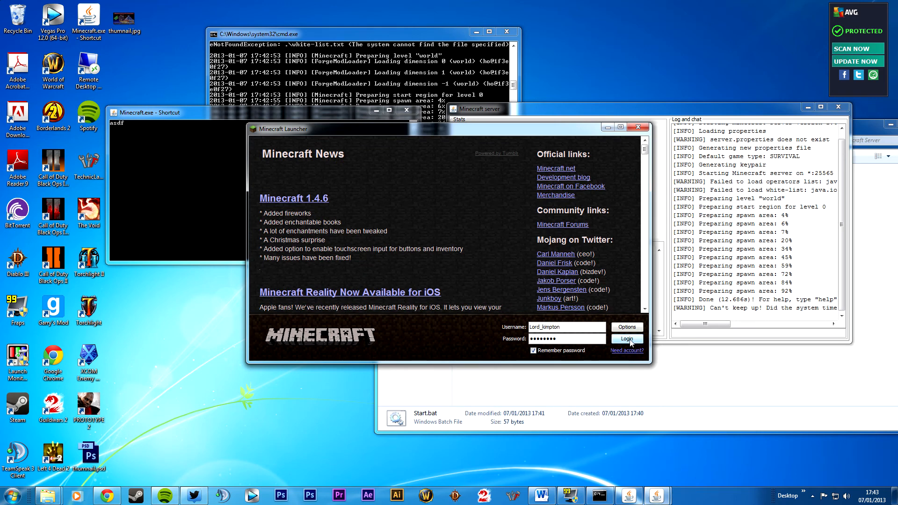
pyautogui.click(626, 326)
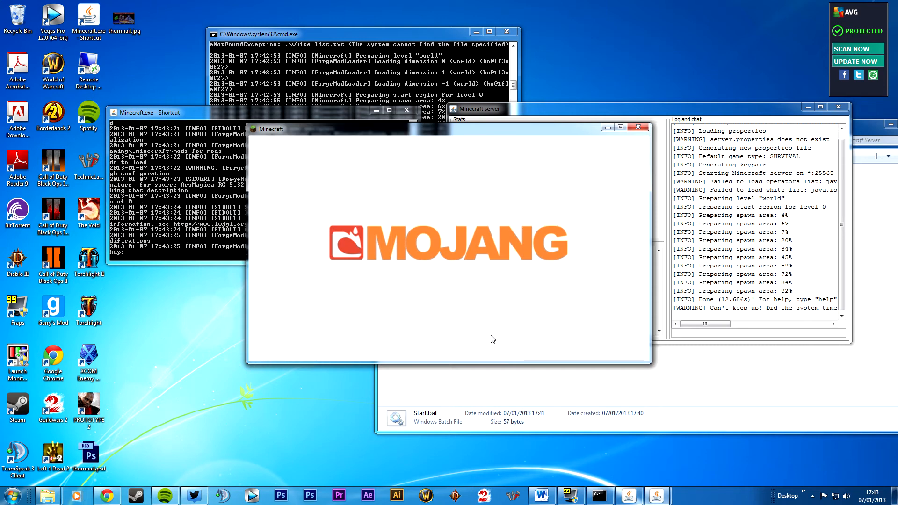
pyautogui.moveTo(485, 308)
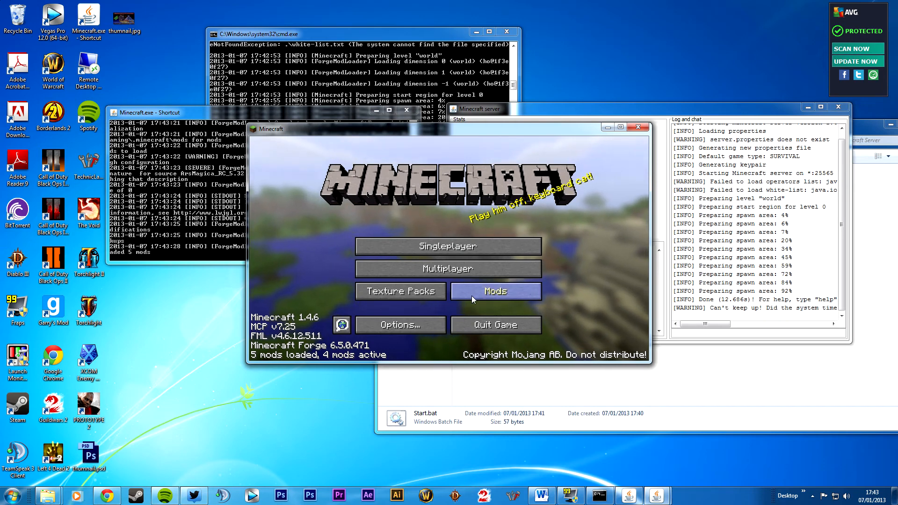
# Step: Add a multiplayer server entry with address localhost:25565 and save it
pyautogui.click(448, 269)
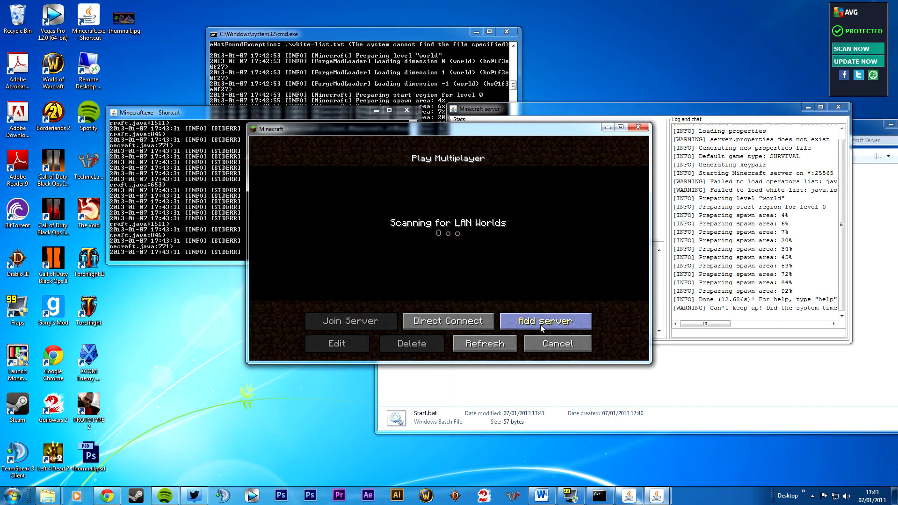
pyautogui.click(542, 320)
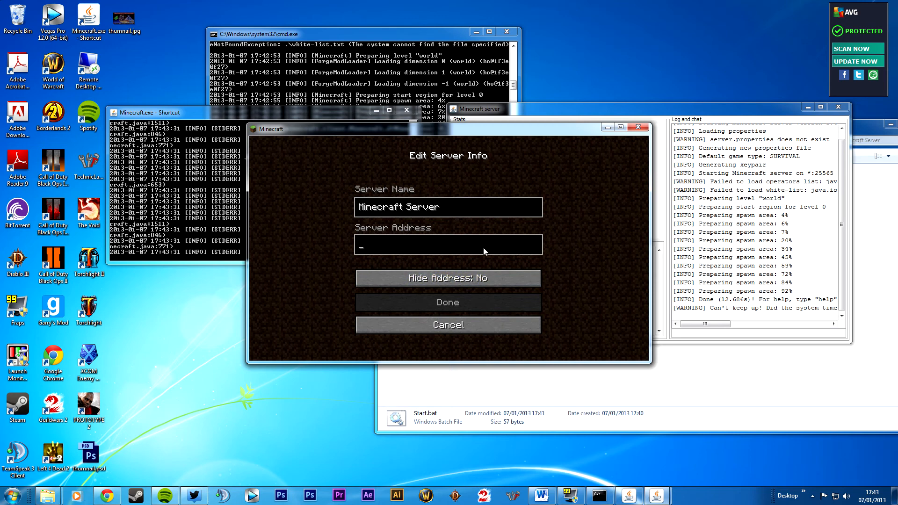
pyautogui.write('localhost:25565')
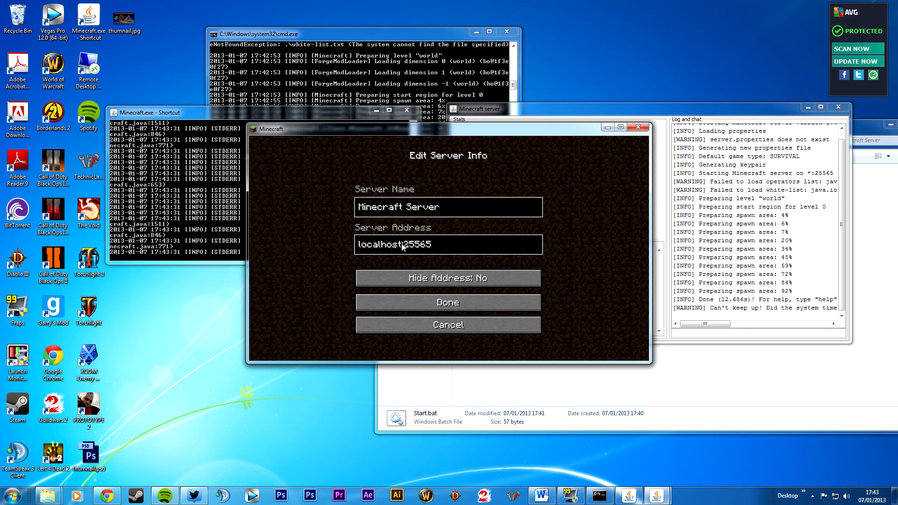
pyautogui.moveTo(426, 314)
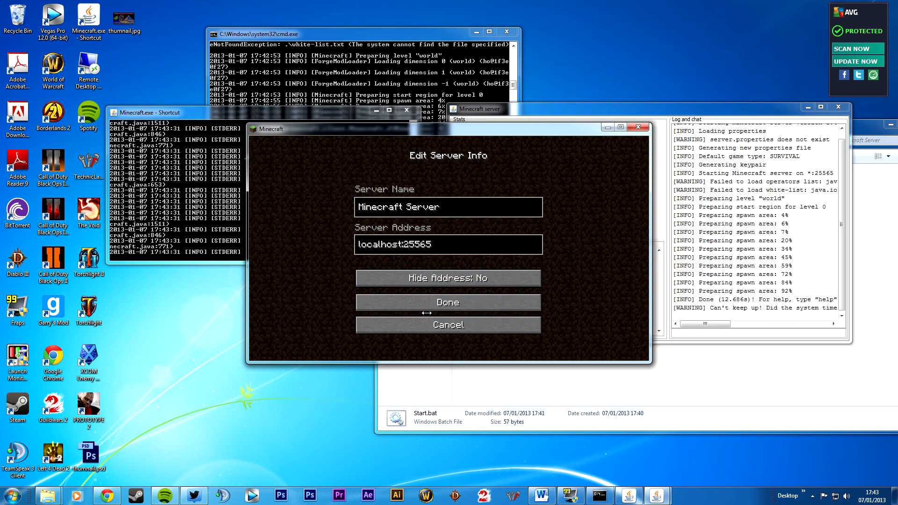
pyautogui.moveTo(447, 301)
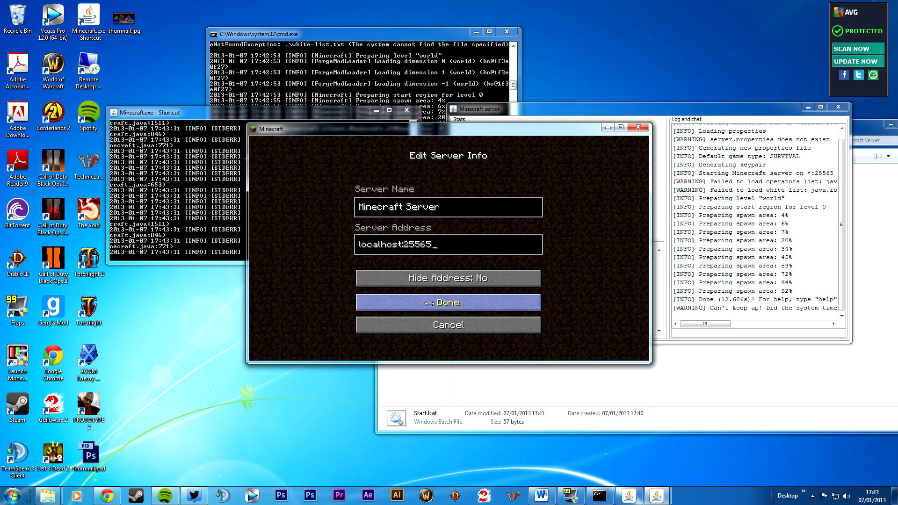
pyautogui.click(448, 303)
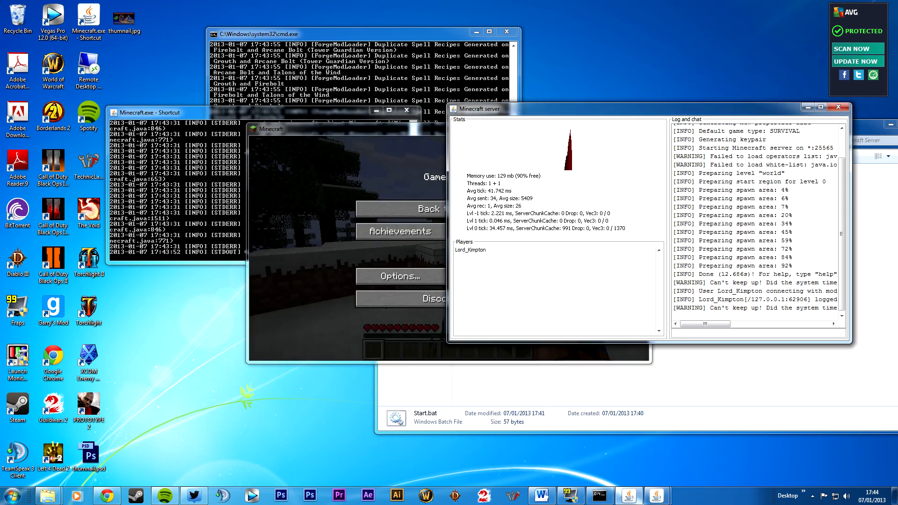
pyautogui.write('op lord_k')
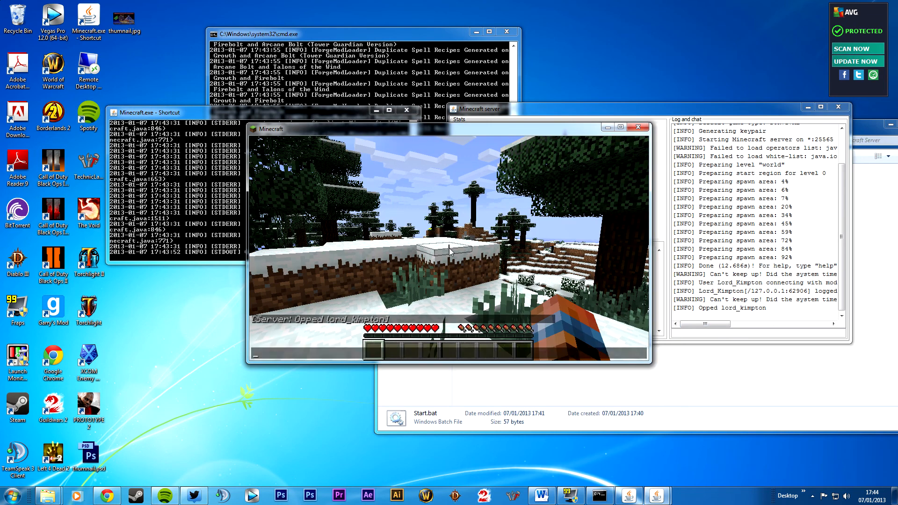
# Step: Switch to creative with /gamemode 1 and search the creative inventory for 'mag'
pyautogui.write('/gamem')
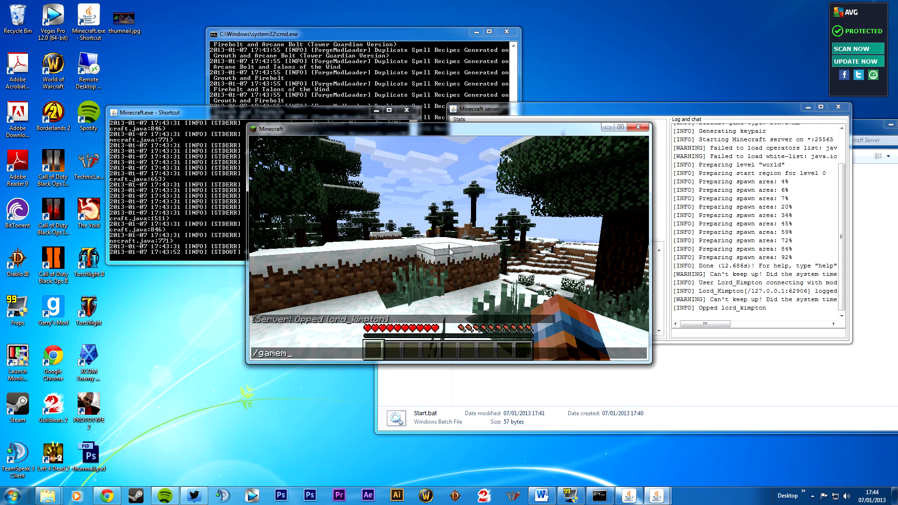
pyautogui.press('enter')
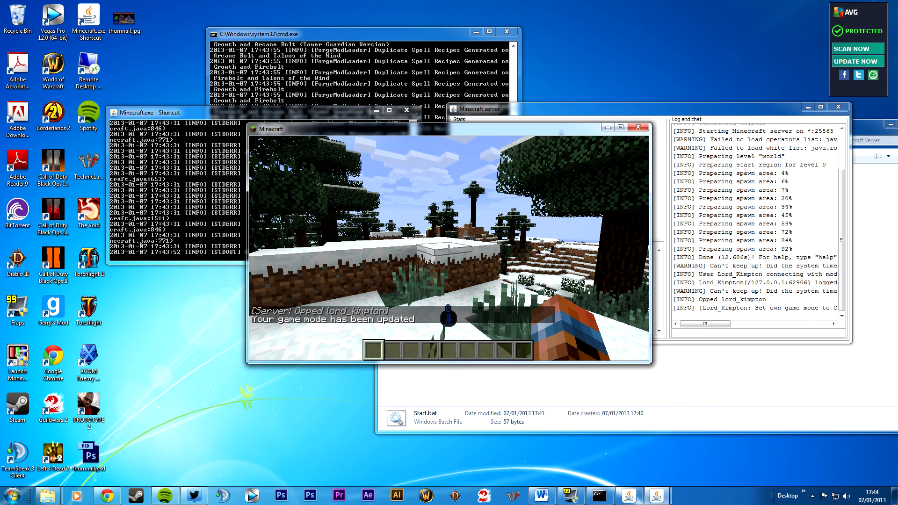
pyautogui.press('e')
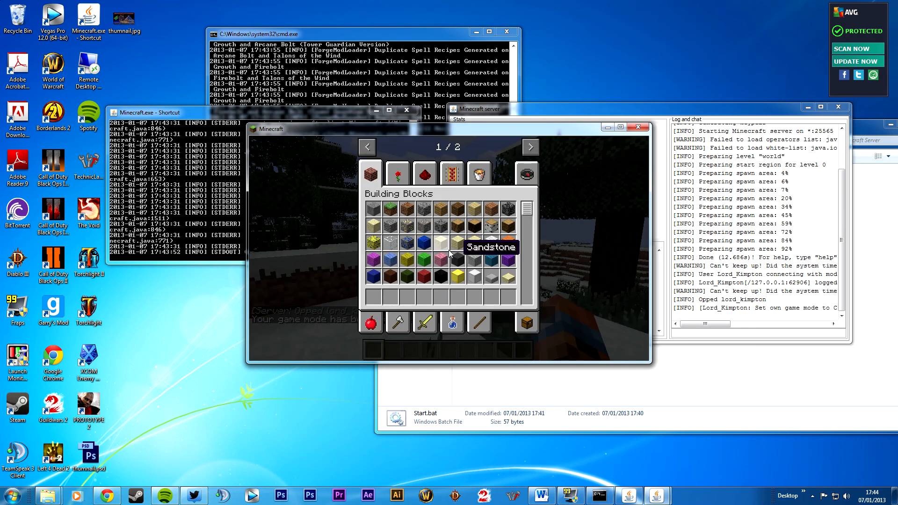
pyautogui.click(524, 173)
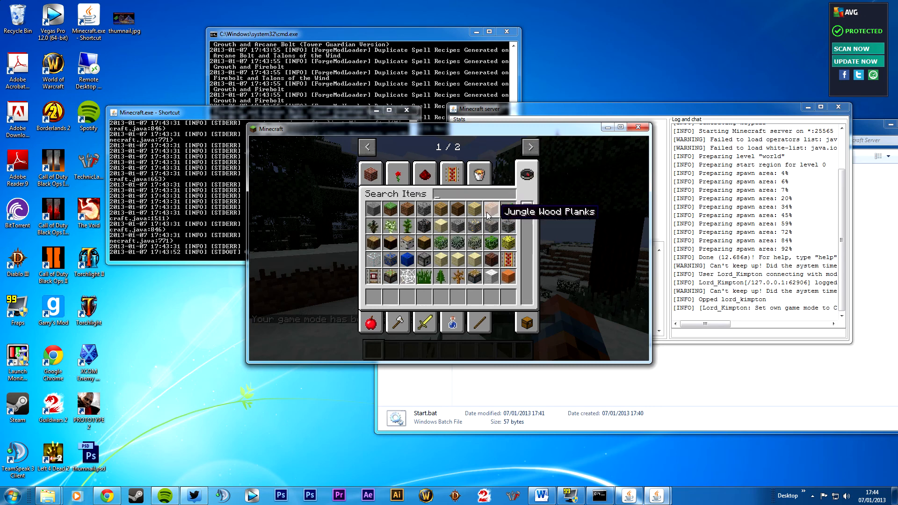
pyautogui.write('mag')
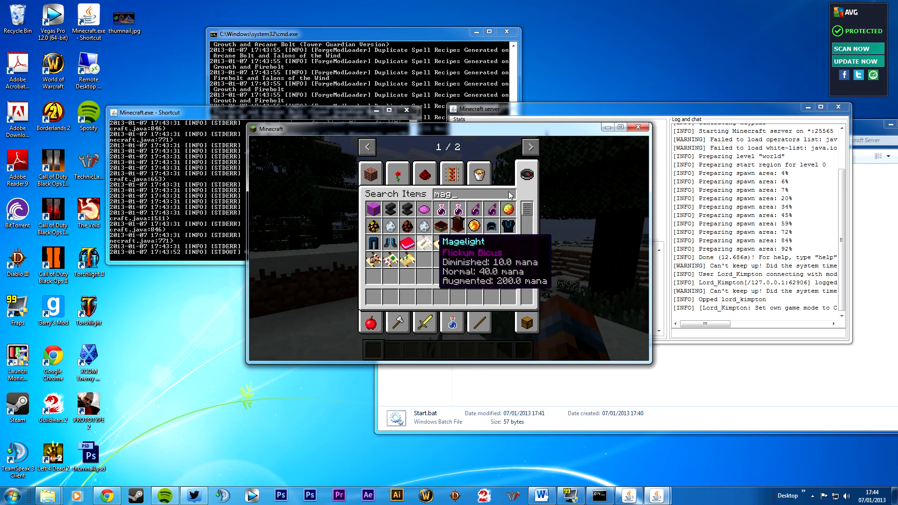
pyautogui.moveTo(597, 141)
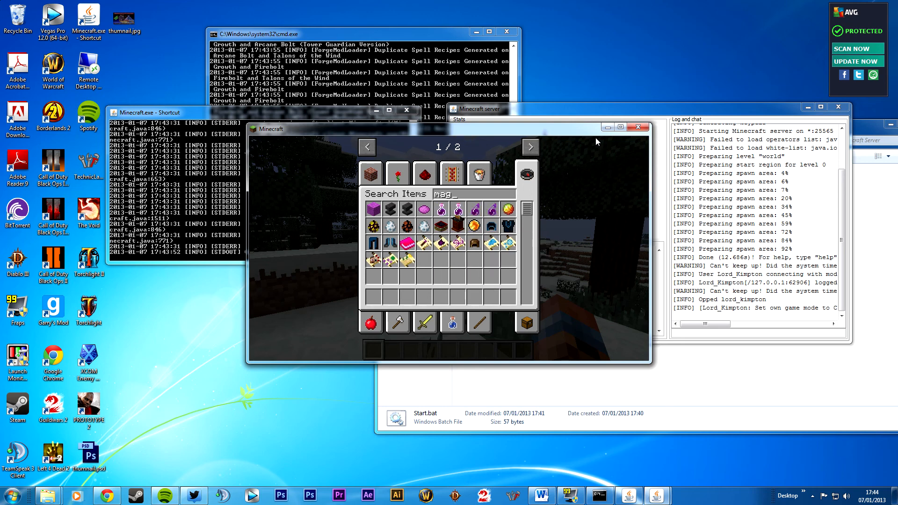